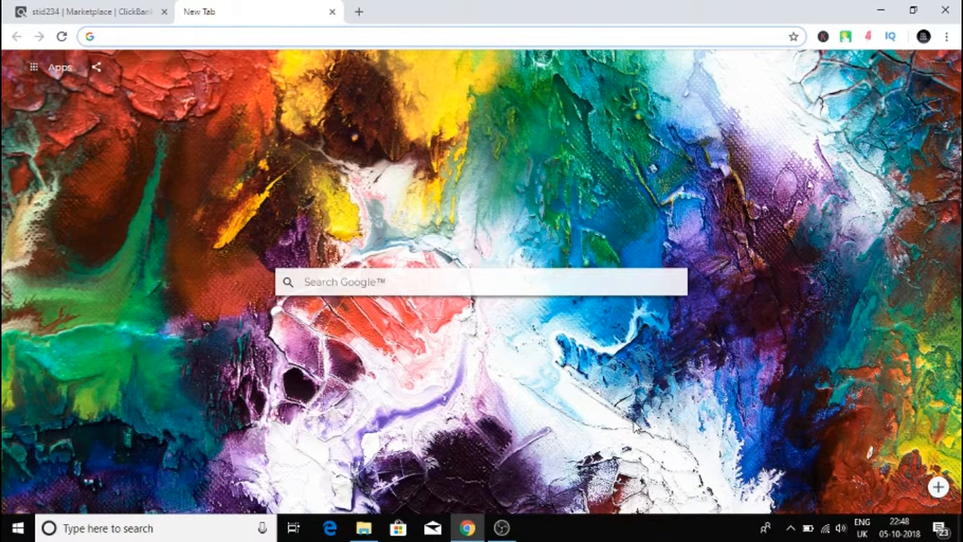
Step: Return to the ClickBank Marketplace tab and open the HEALTH & FITNESS category
left_click(301, 36)
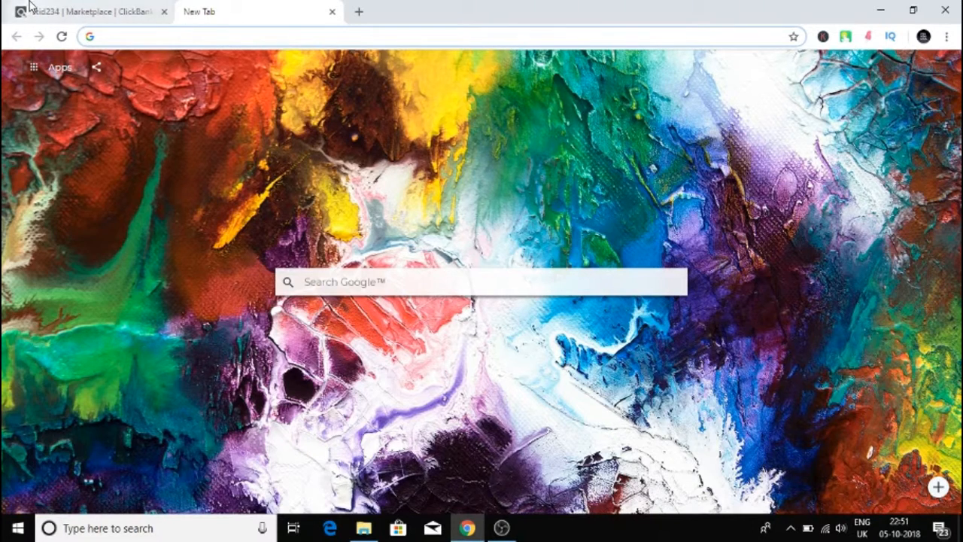
left_click(86, 11)
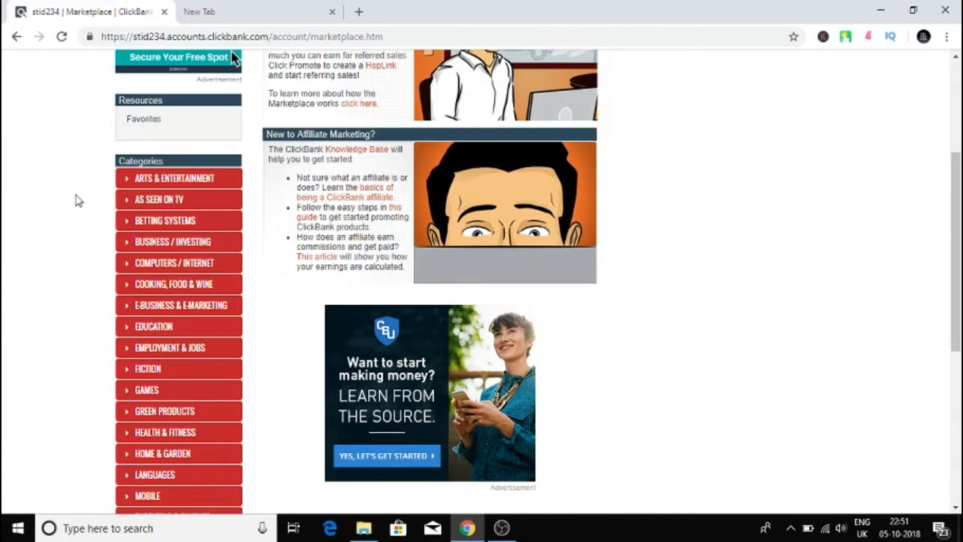
scroll("down", 3)
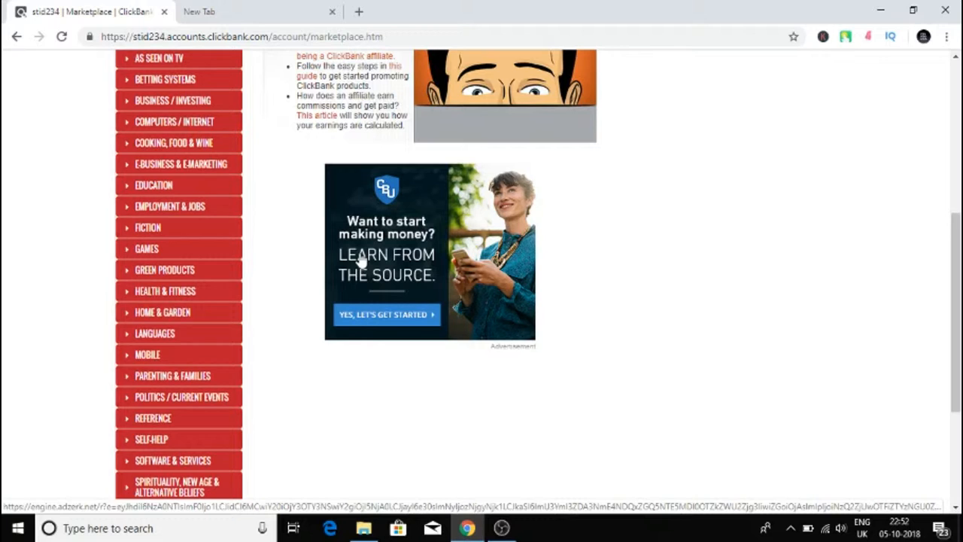
mouse_move(383, 335)
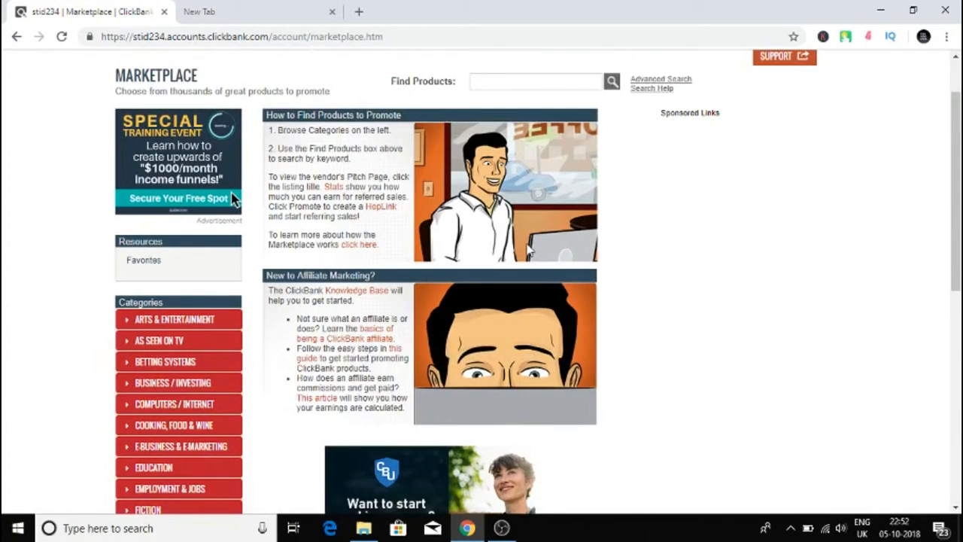
scroll("down", 3)
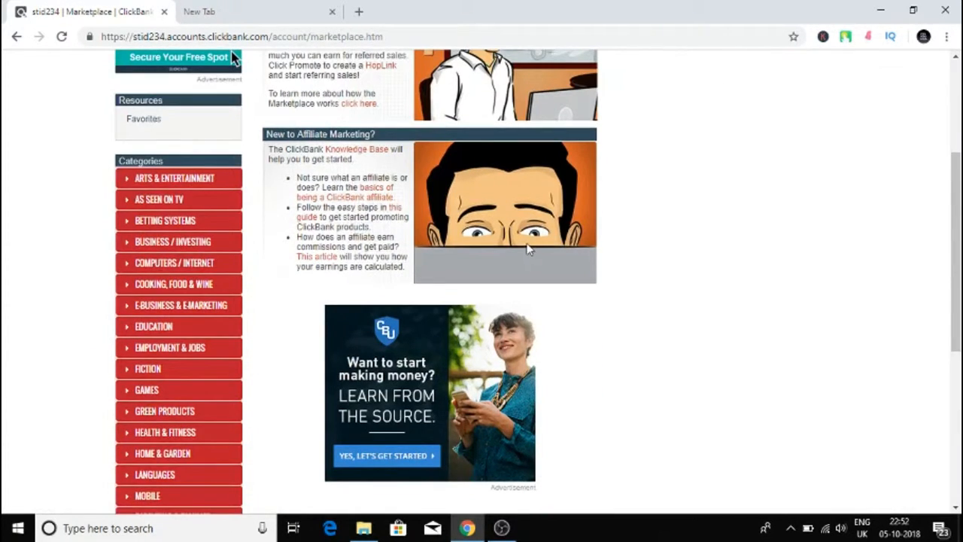
scroll("down", 3)
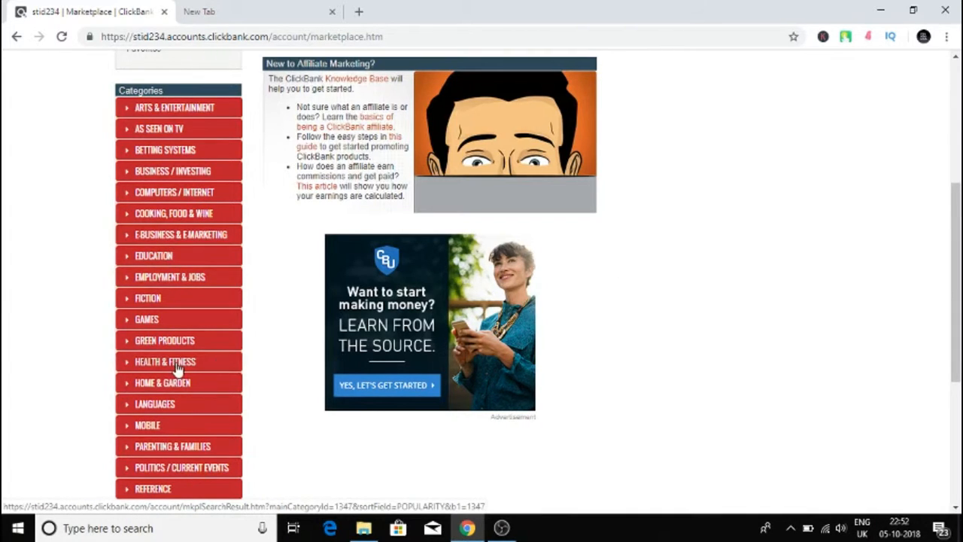
left_click(165, 361)
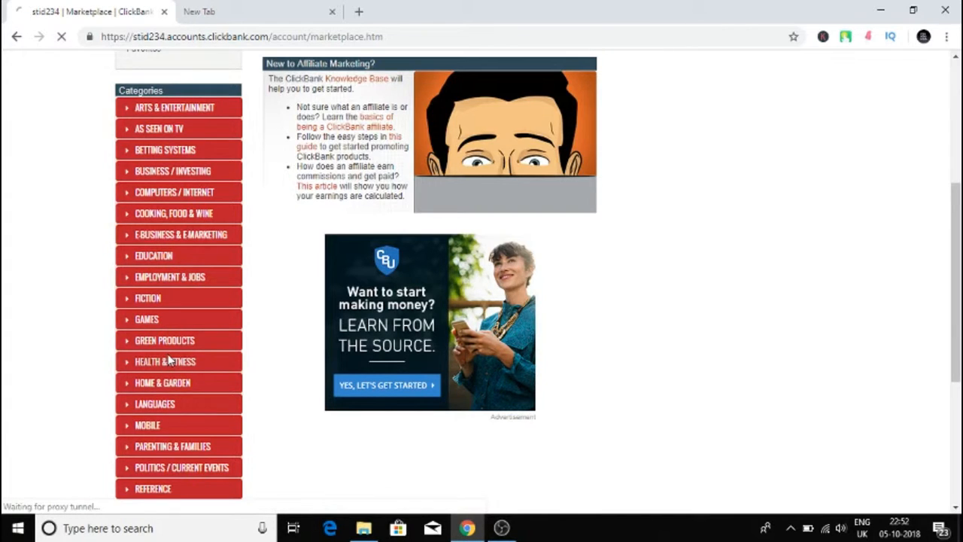
Step: Browse the popularity-sorted Health & Fitness listings and inspect Fat Decimator System's stats
left_click(164, 362)
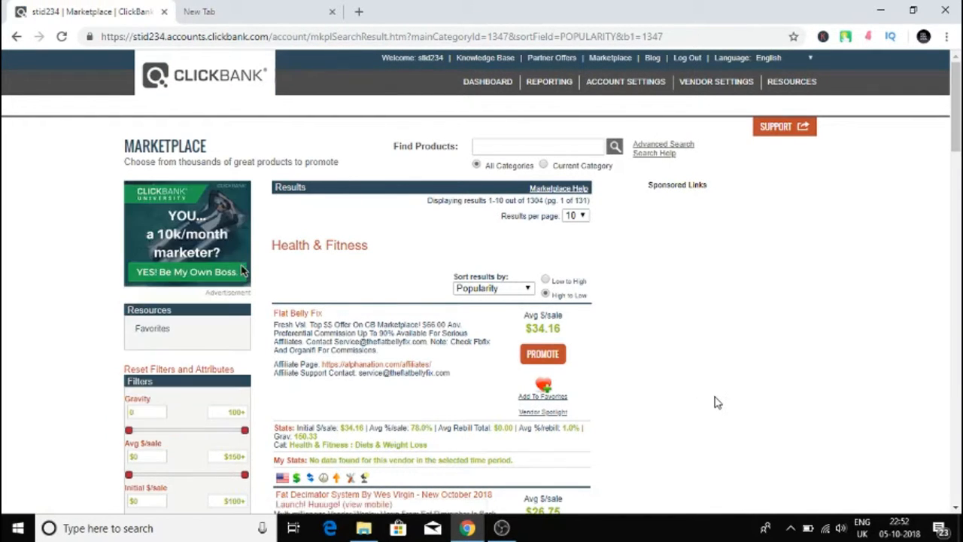
mouse_move(878, 424)
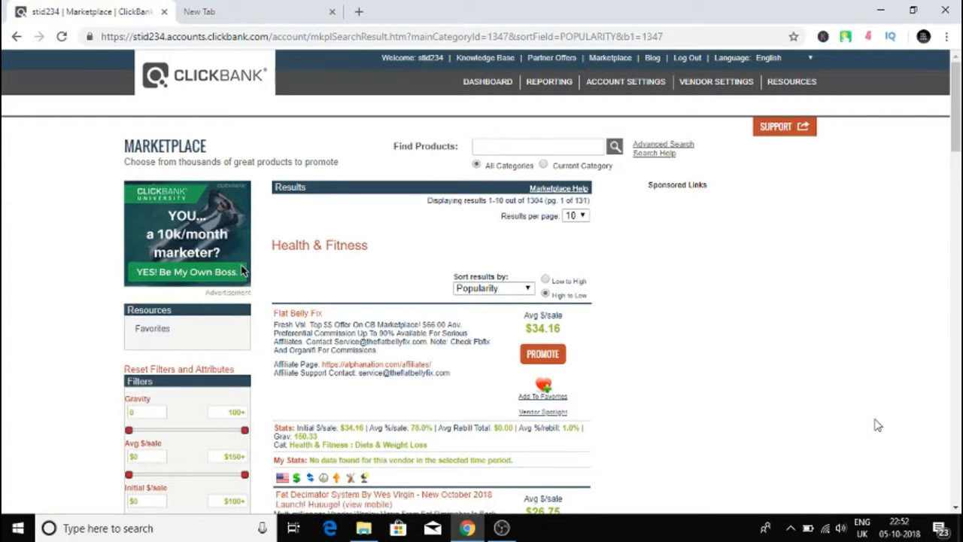
scroll("down", 3)
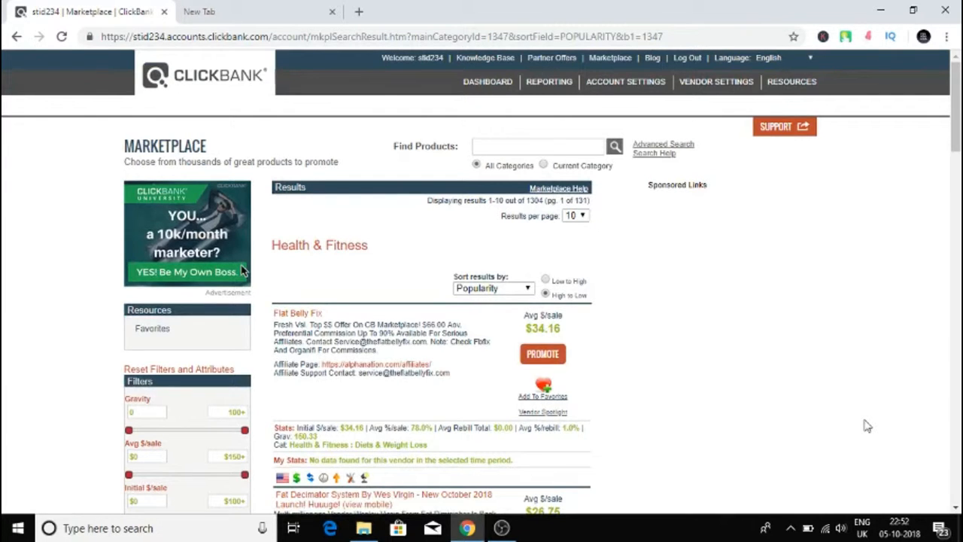
mouse_move(878, 417)
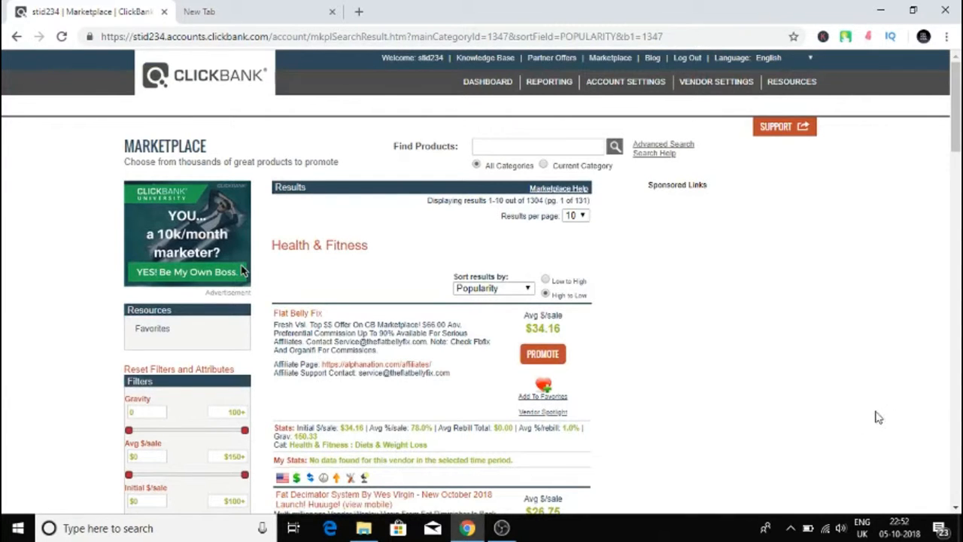
scroll("down", 3)
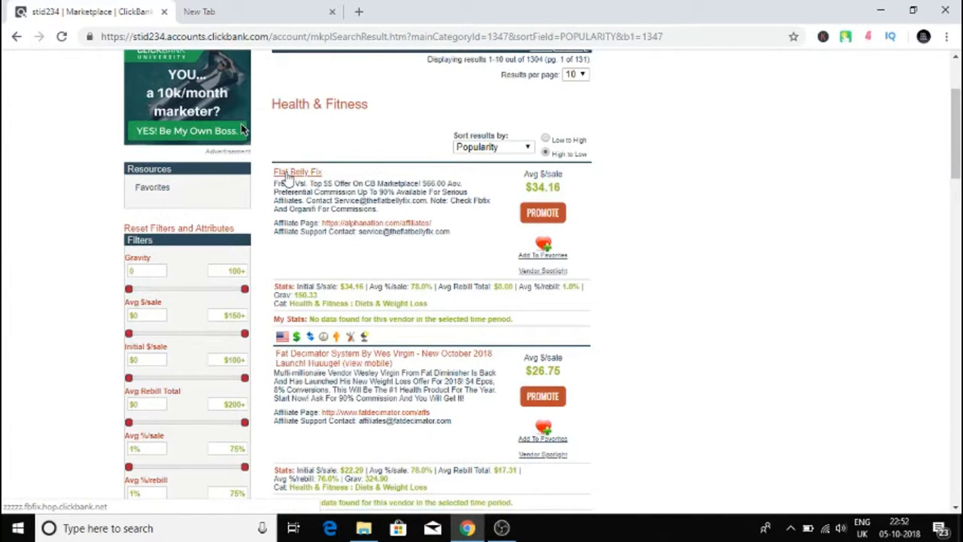
scroll("down", 3)
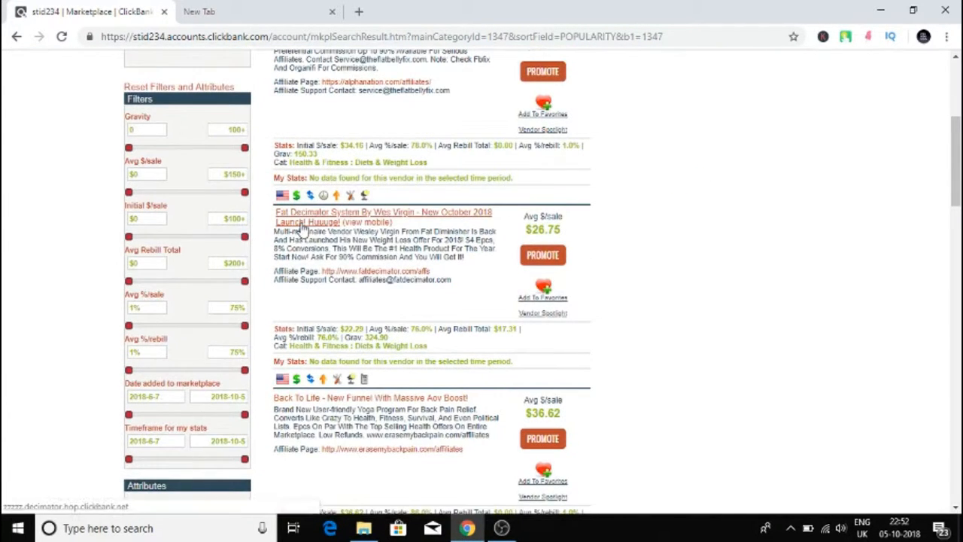
scroll("down", 3)
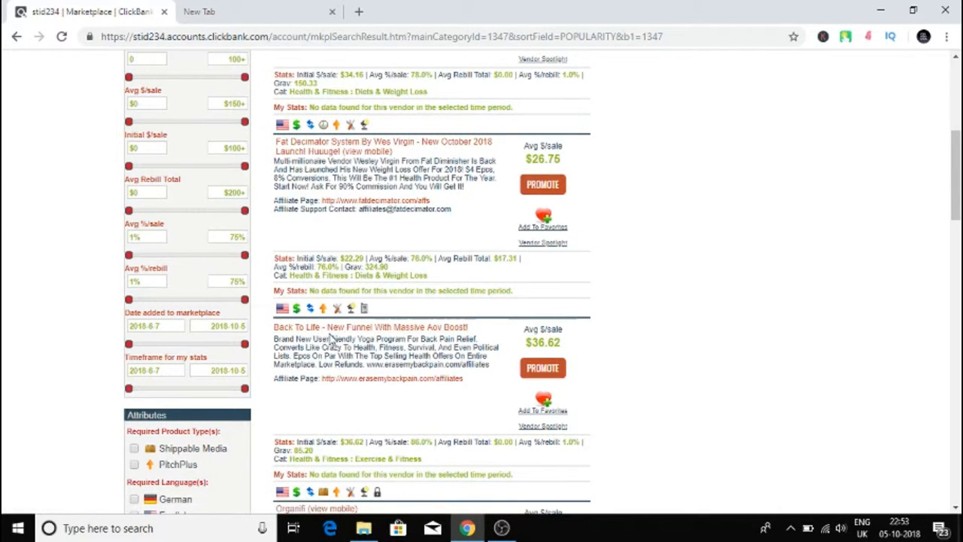
scroll("down", 3)
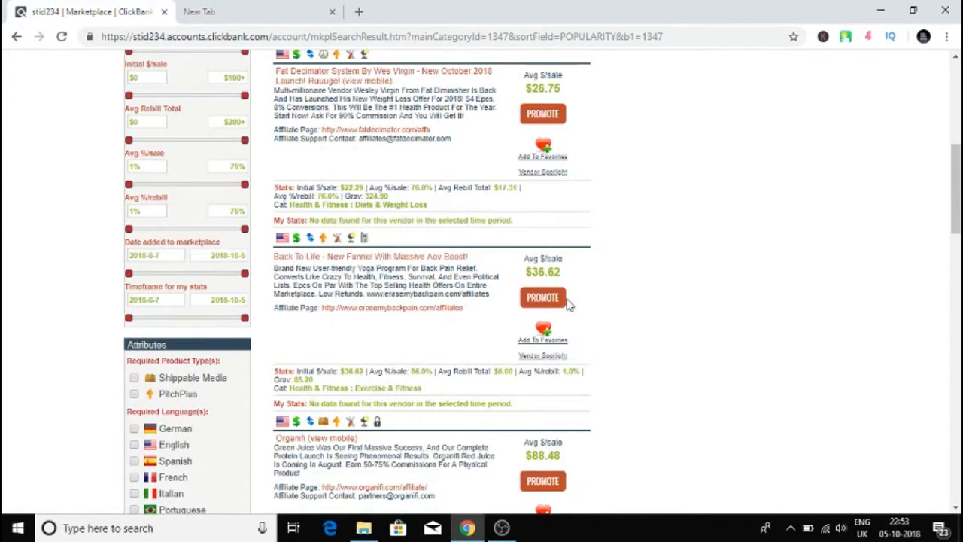
mouse_move(542, 298)
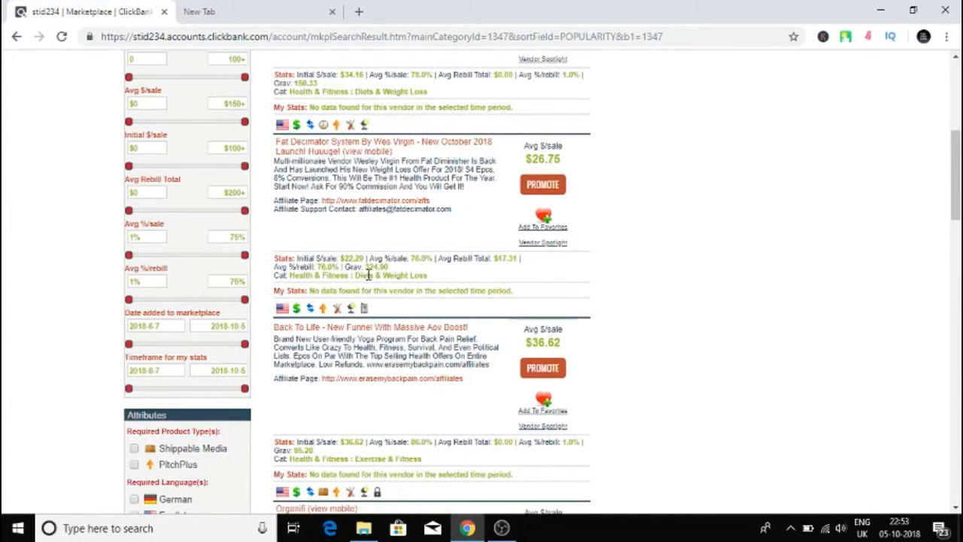
left_click_drag(368, 266, 422, 274)
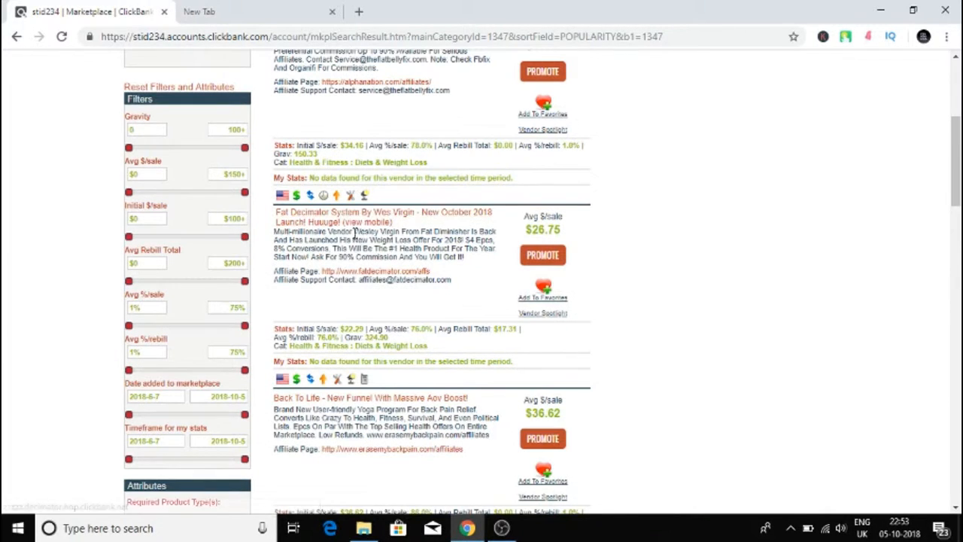
mouse_move(402, 214)
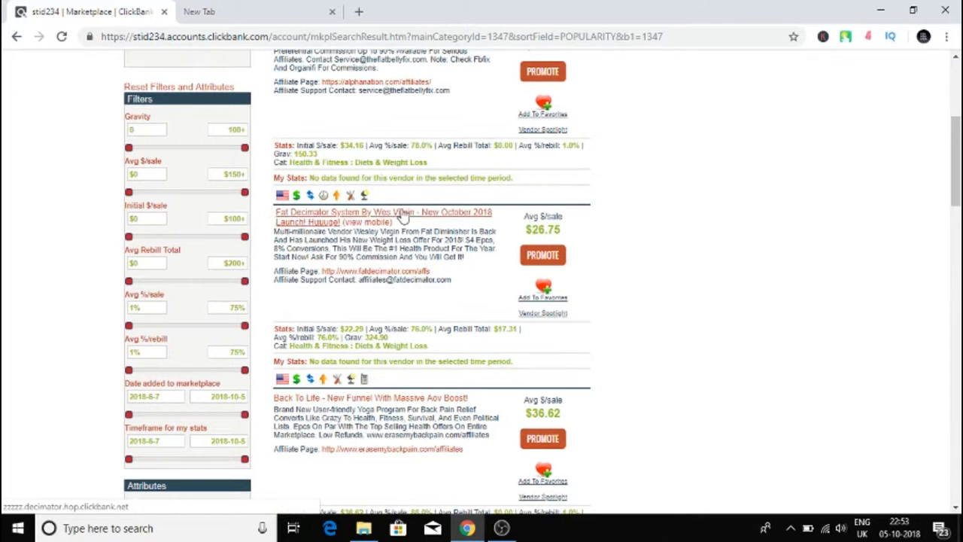
scroll("down", 3)
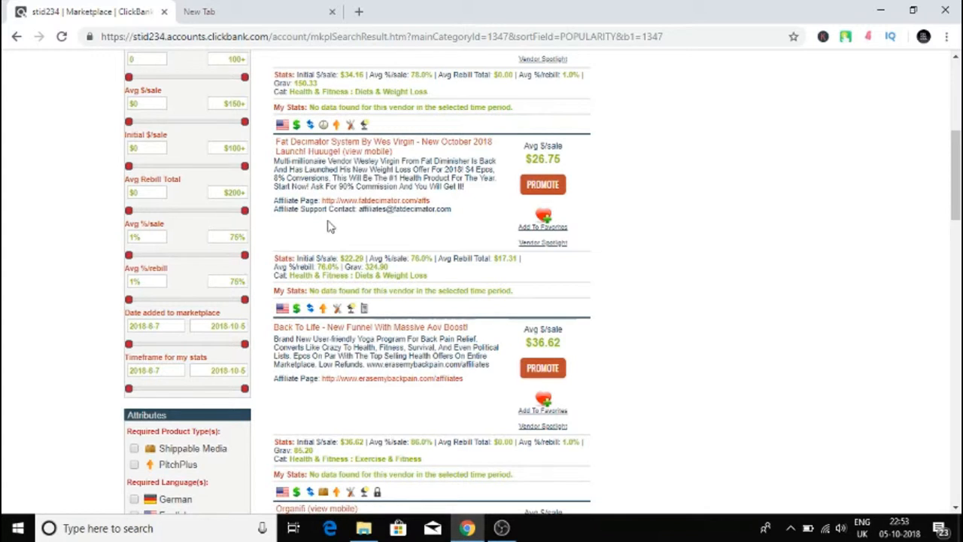
mouse_move(364, 275)
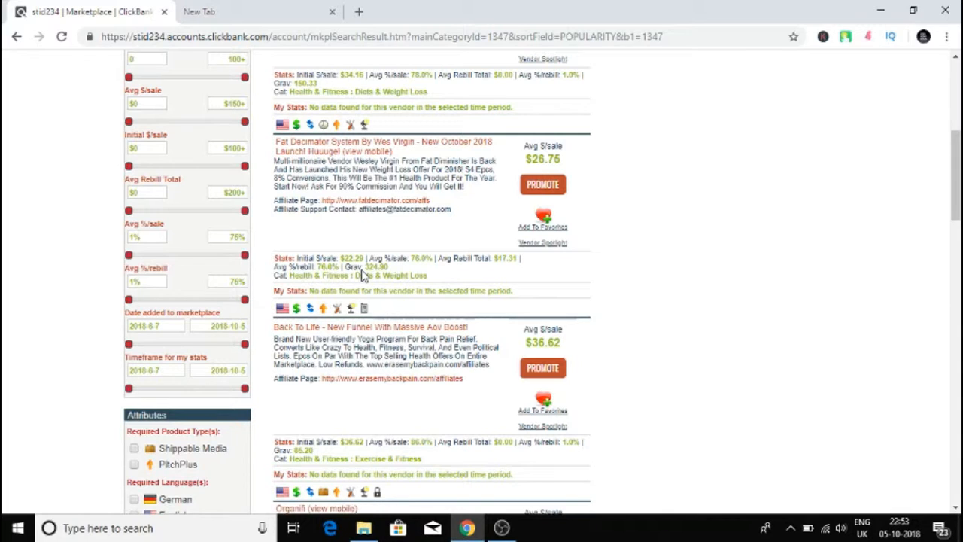
mouse_move(529, 391)
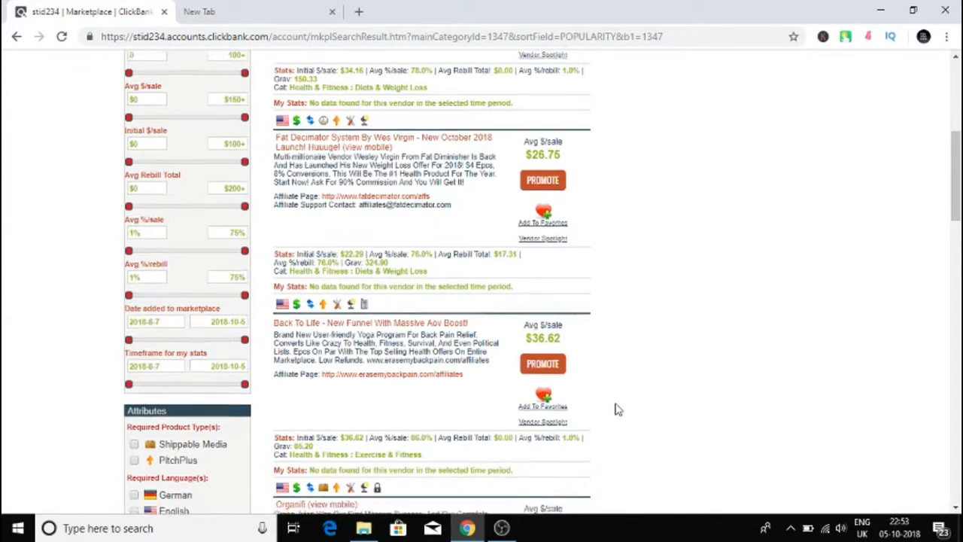
scroll("up", 3)
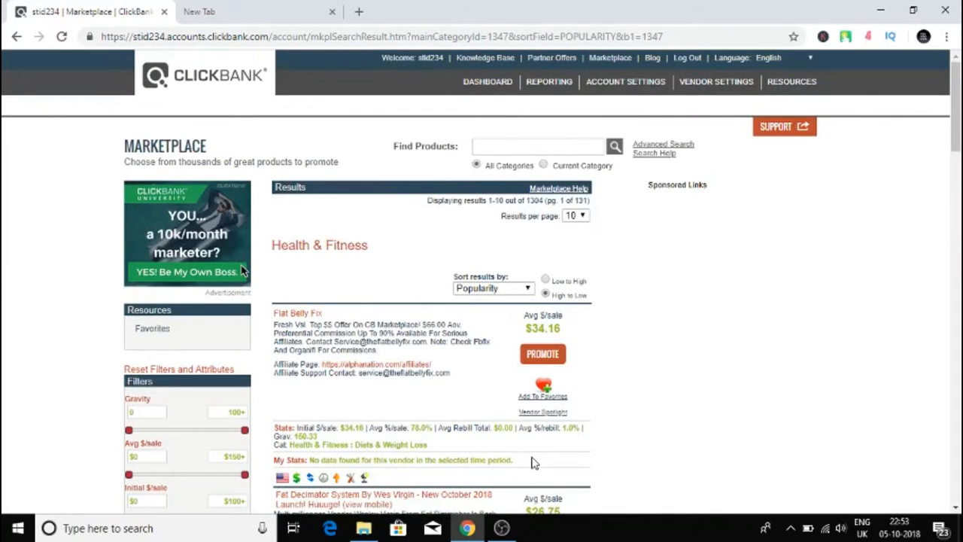
scroll("down", 3)
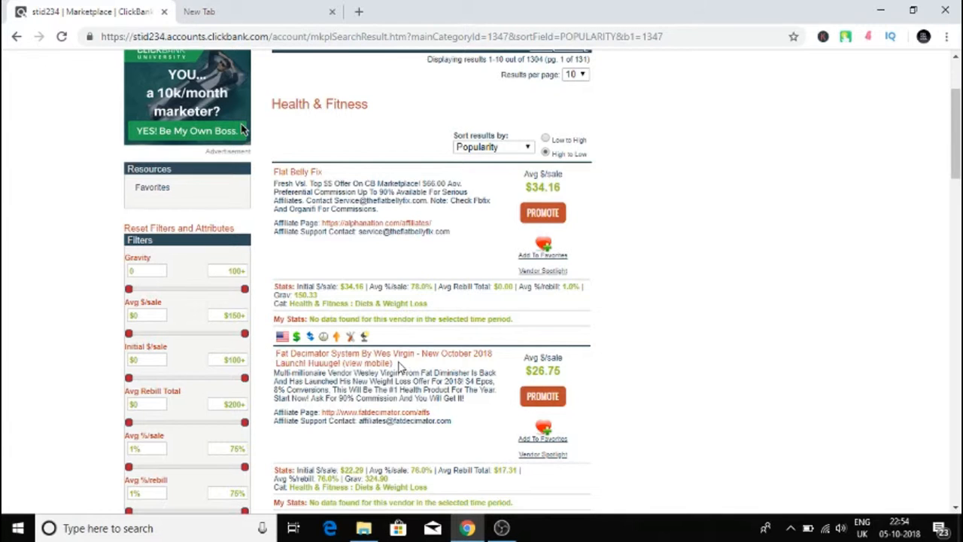
scroll("down", 3)
type("fb")
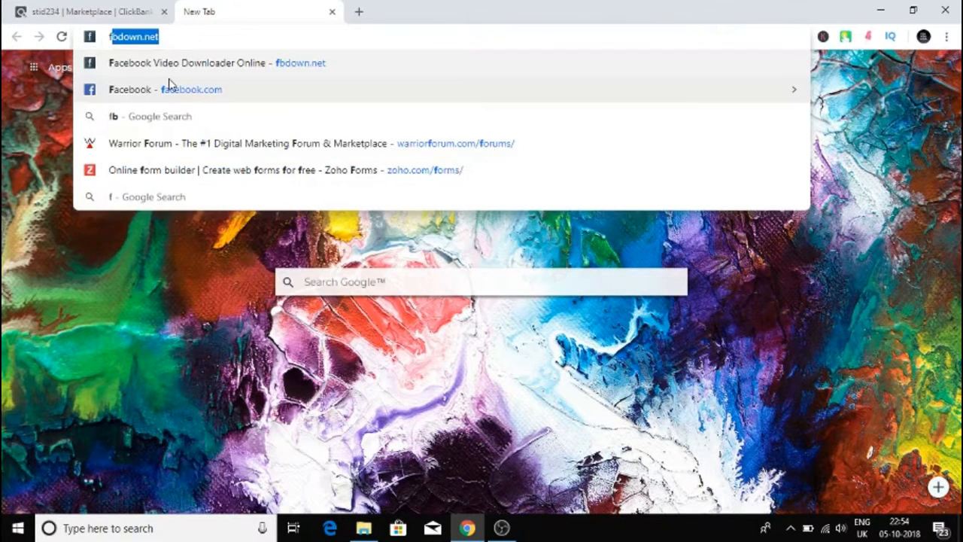
Step: Search Google for 'fat decimator system' from the address bar
type("fat decimator system")
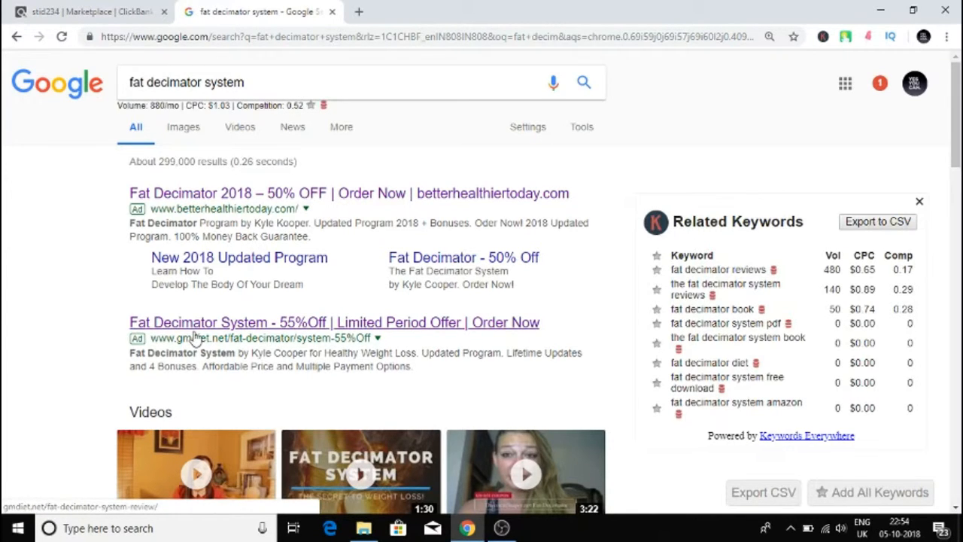
left_click(334, 322)
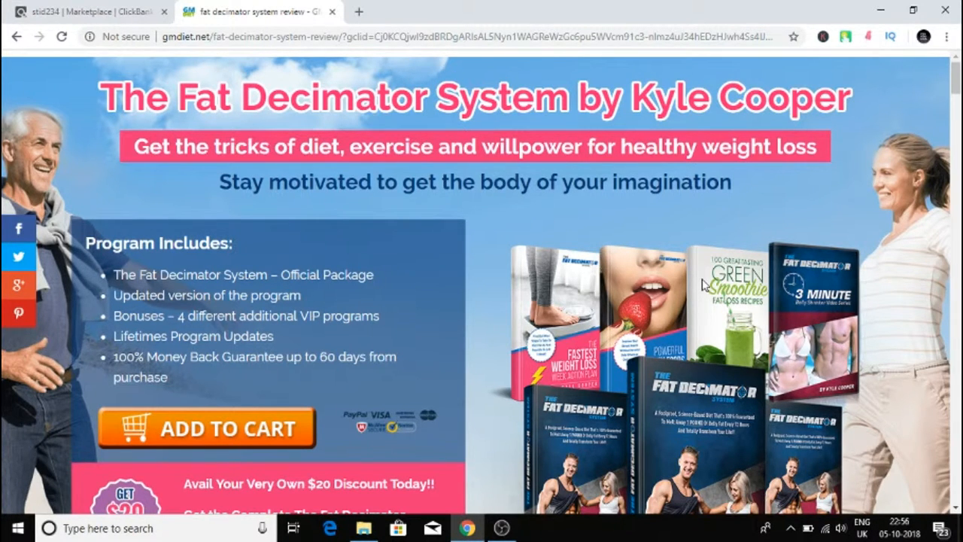
scroll("down", 3)
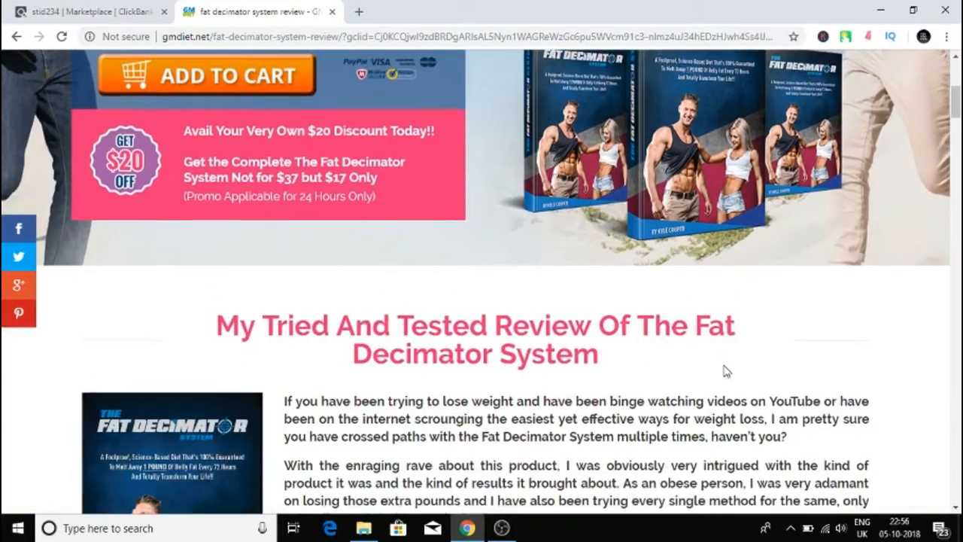
scroll("down", 3)
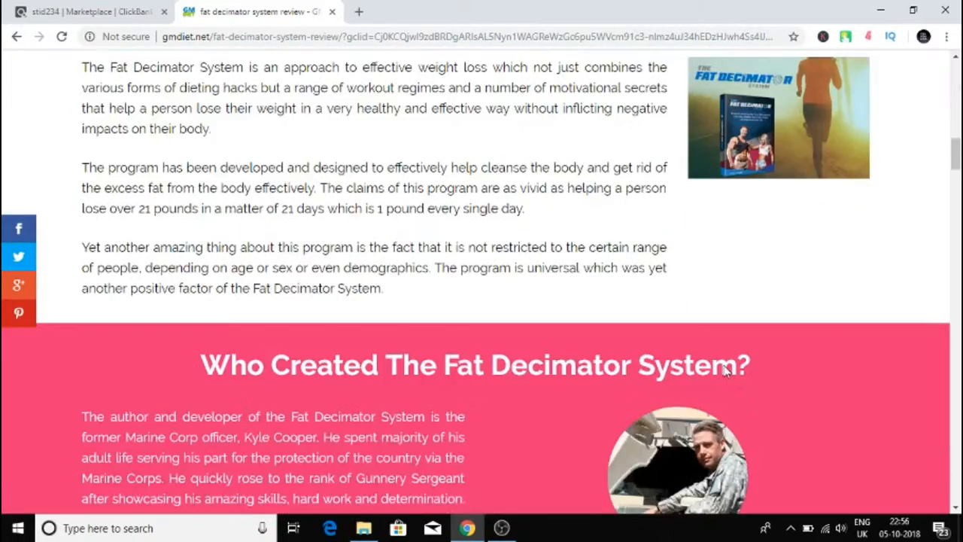
scroll("down", 3)
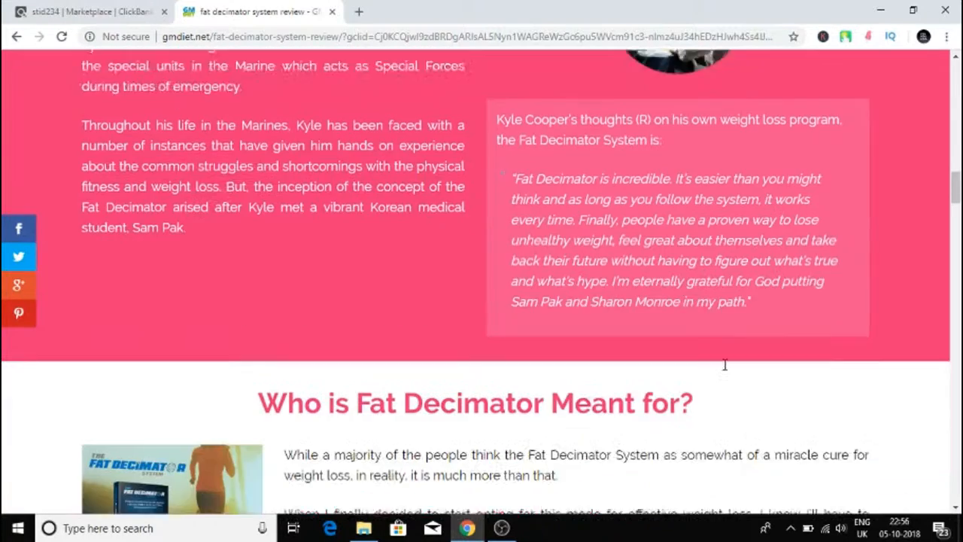
scroll("down", 3)
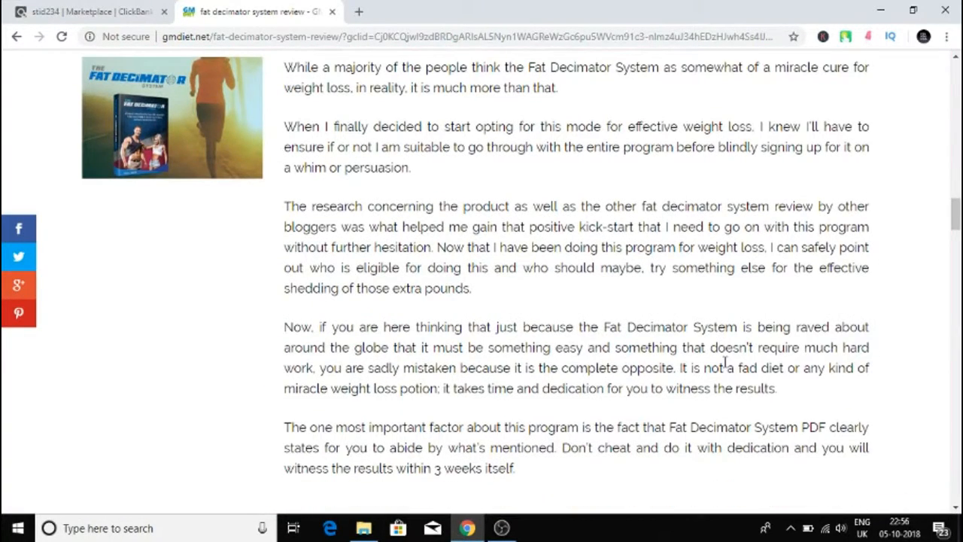
scroll("down", 3)
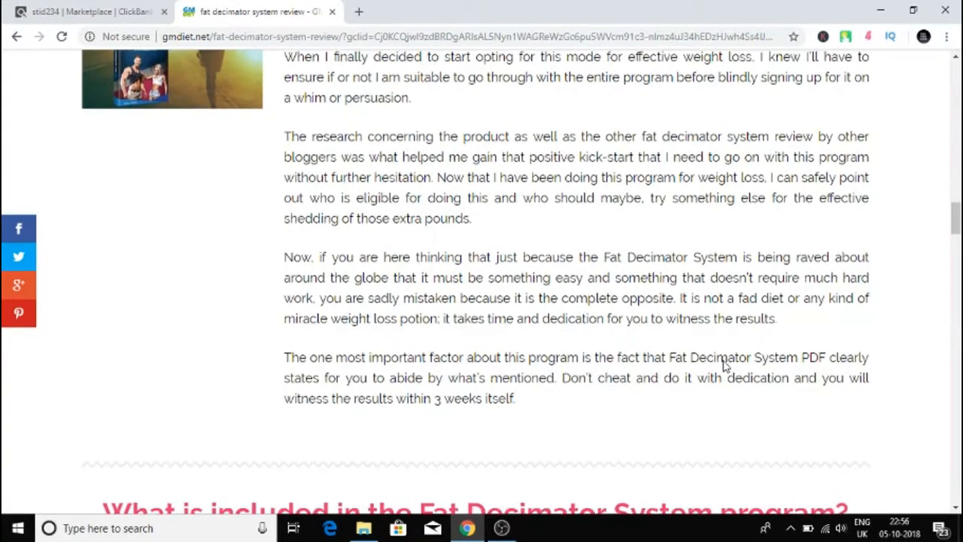
scroll("up", 3)
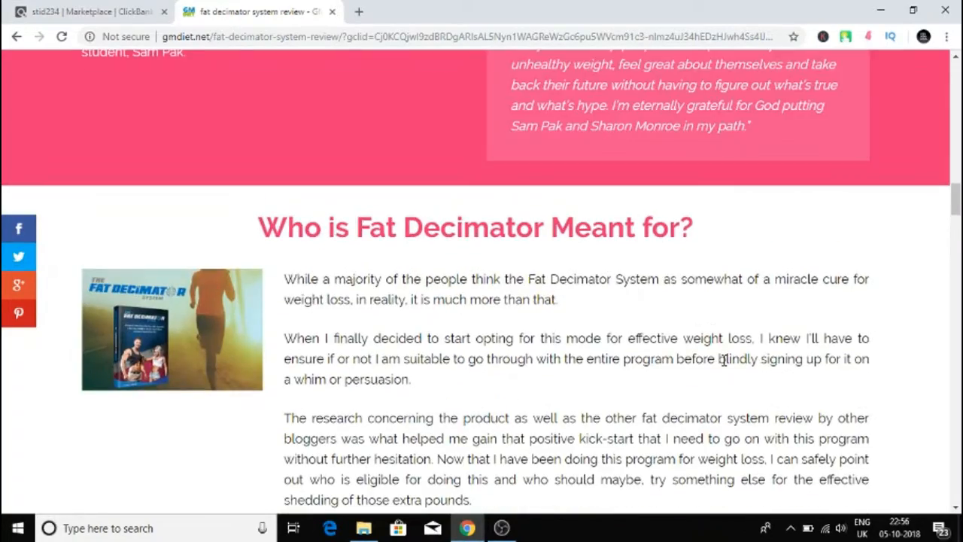
scroll("down", 3)
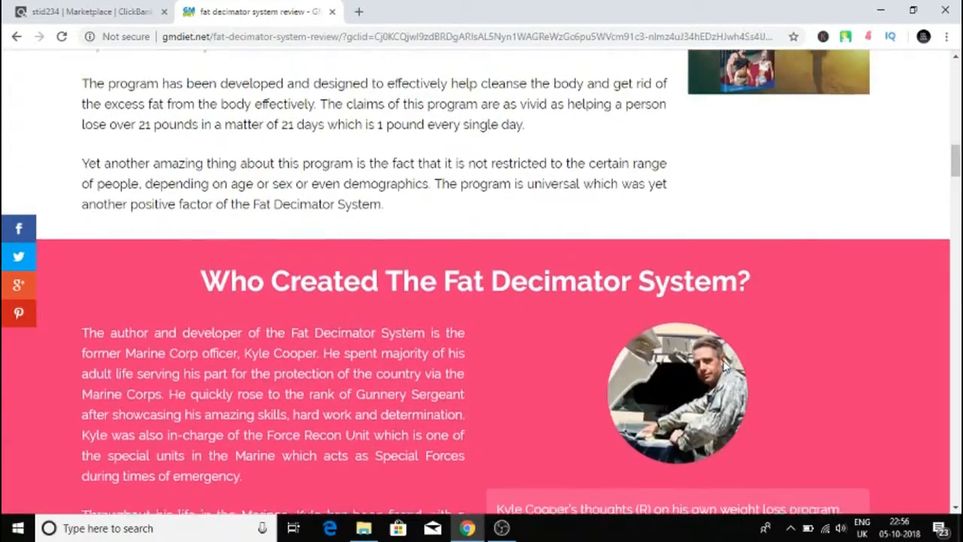
scroll("up", 3)
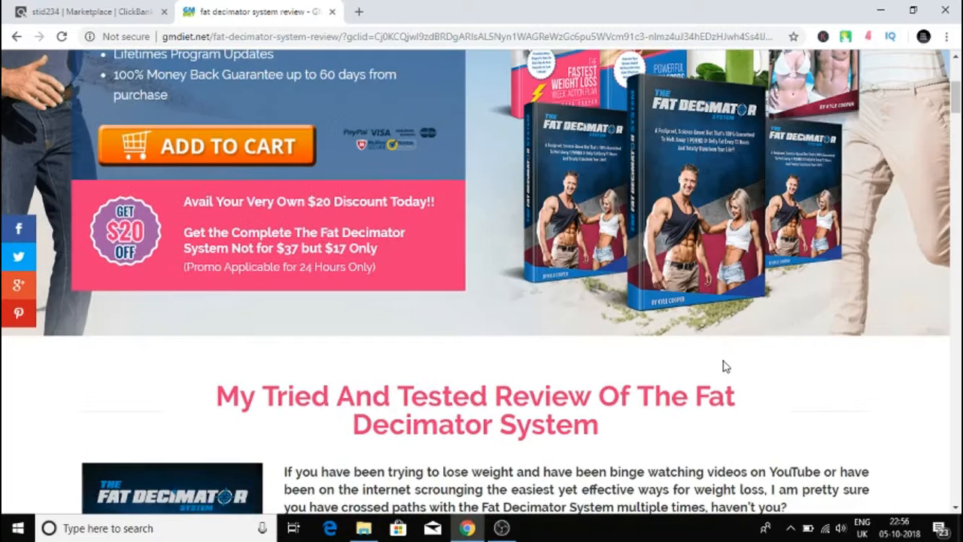
scroll("up", 3)
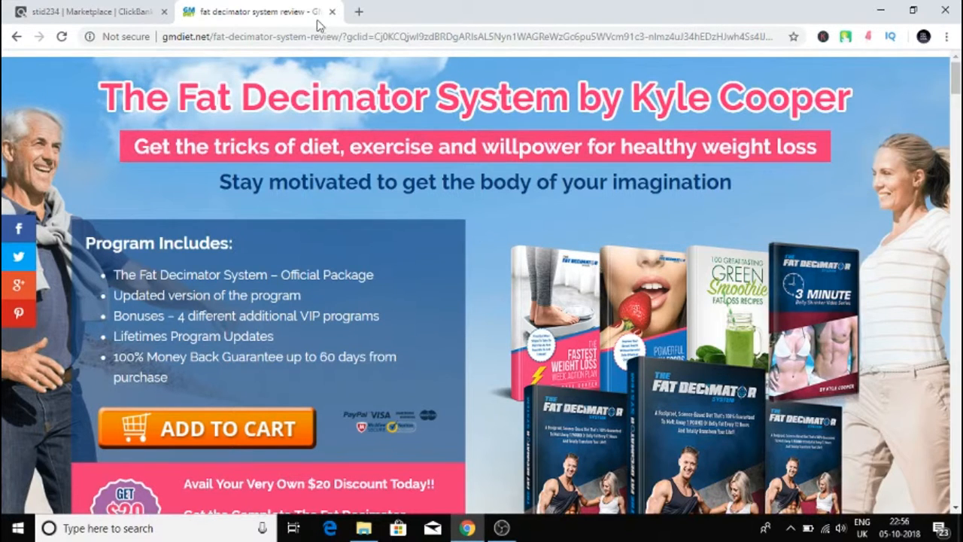
mouse_move(487, 234)
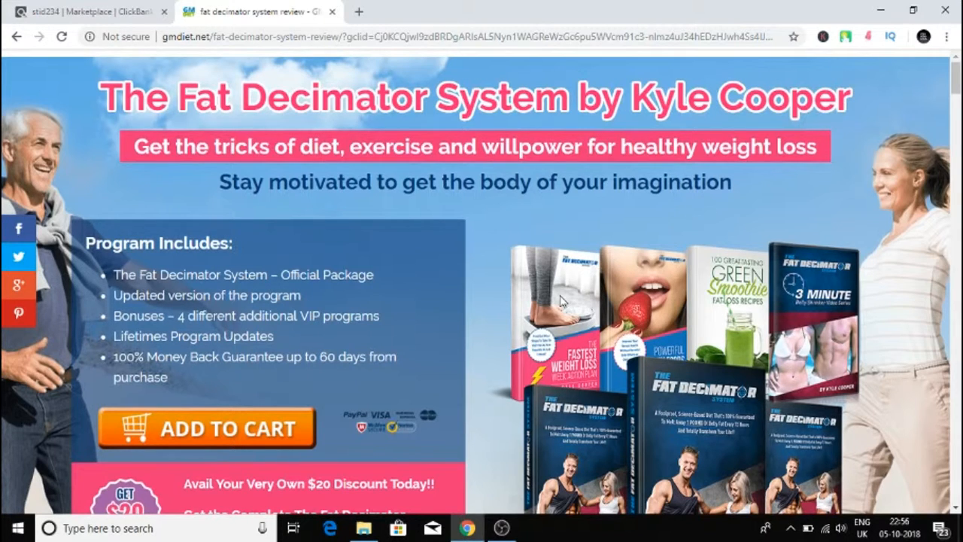
scroll("down", 3)
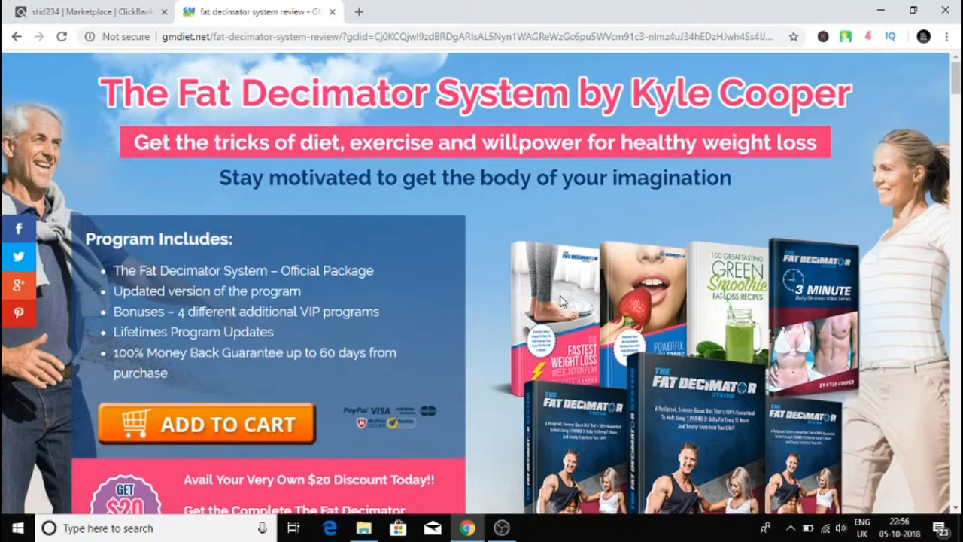
scroll("down", 3)
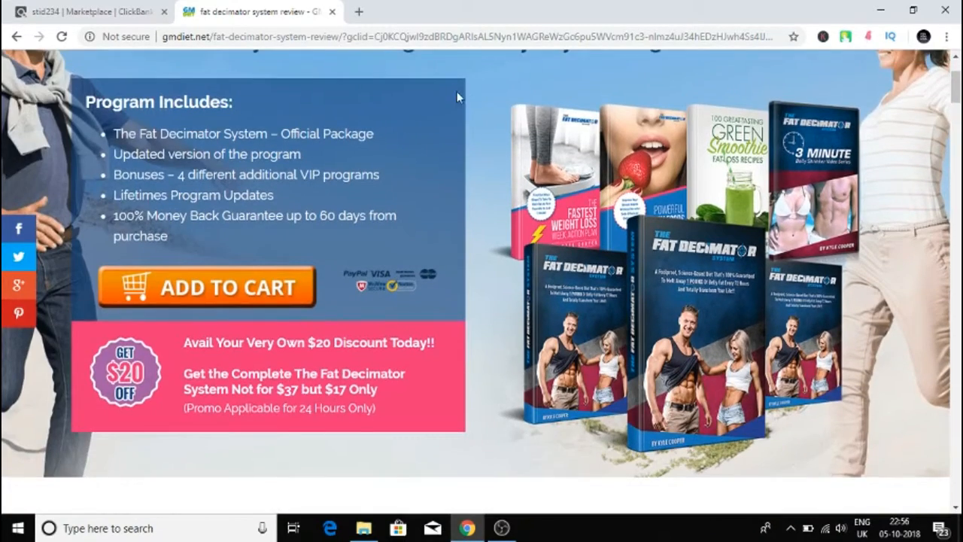
scroll("down", 3)
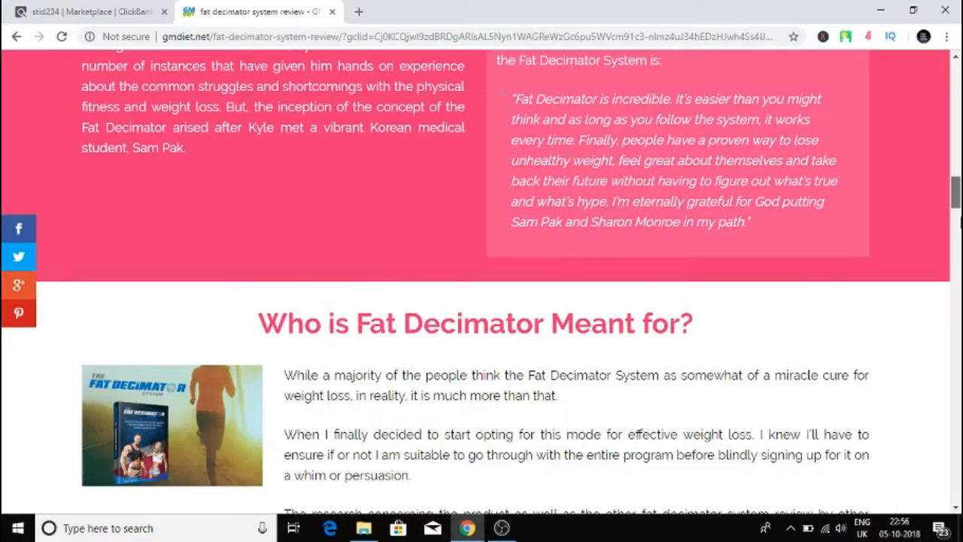
scroll("up", 3)
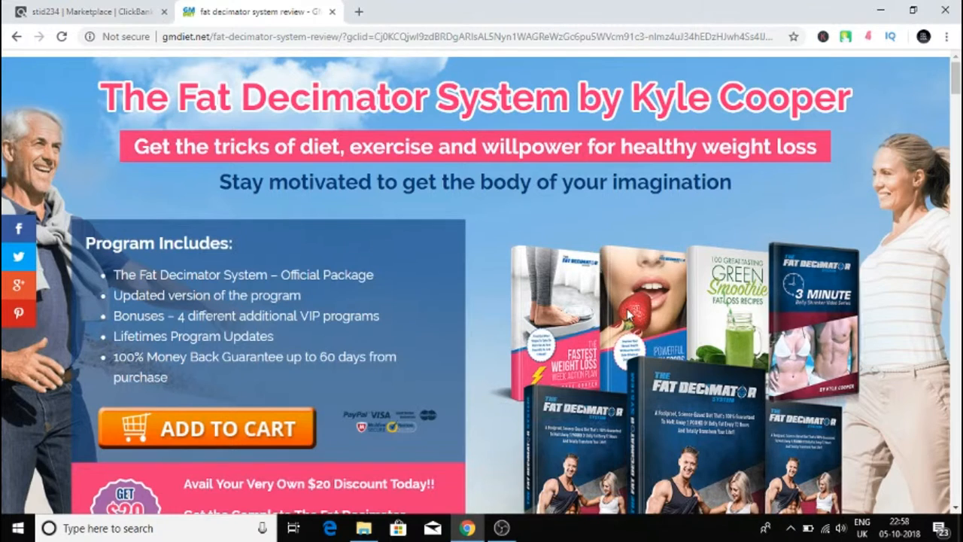
scroll("down", 3)
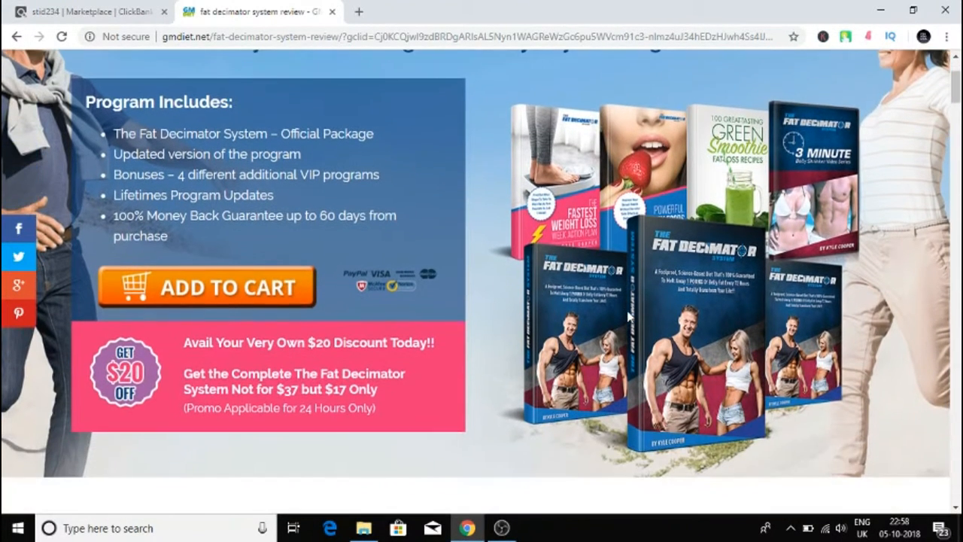
mouse_move(658, 354)
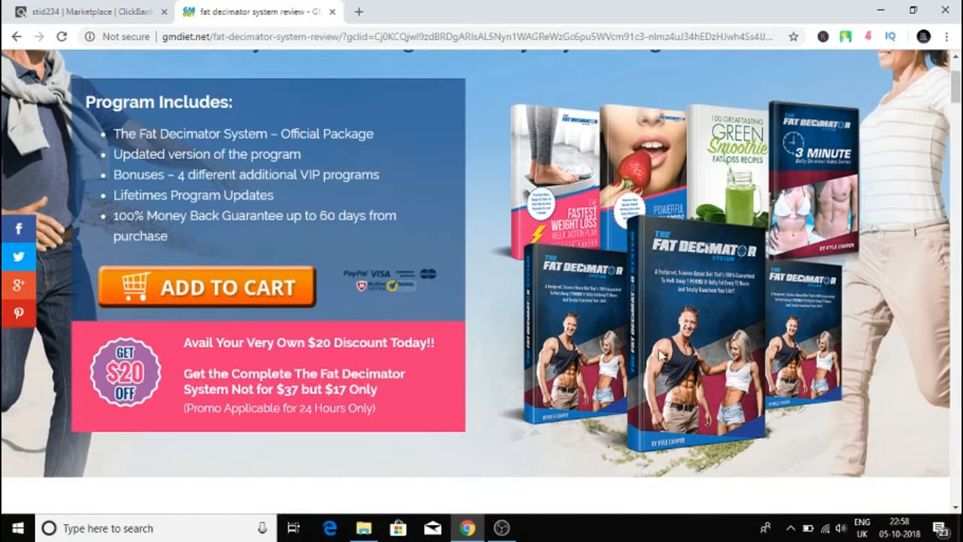
scroll("up", 3)
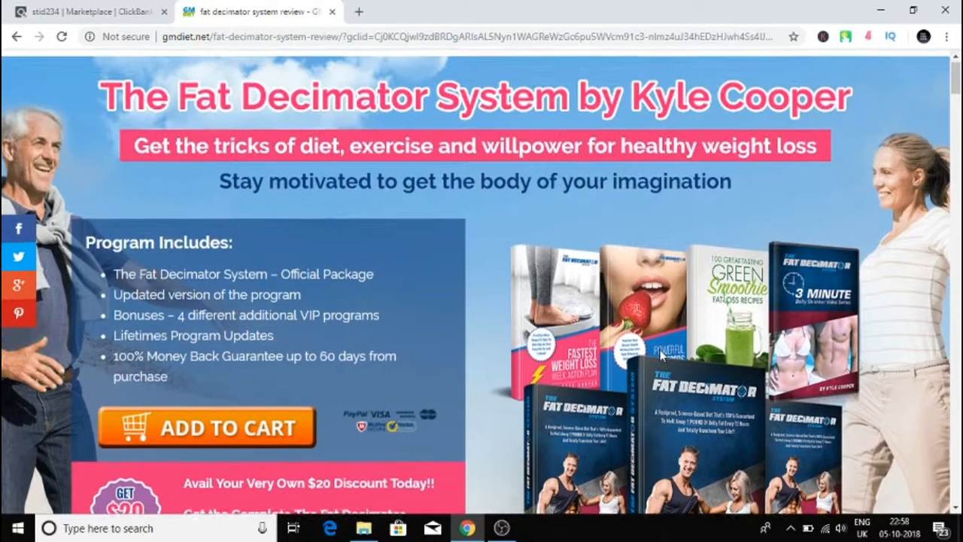
scroll("down", 3)
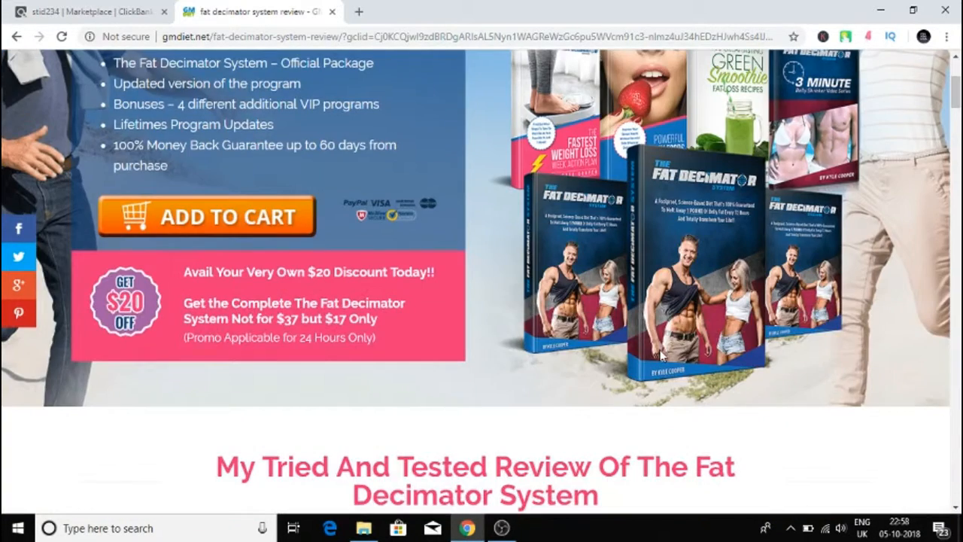
scroll("down", 3)
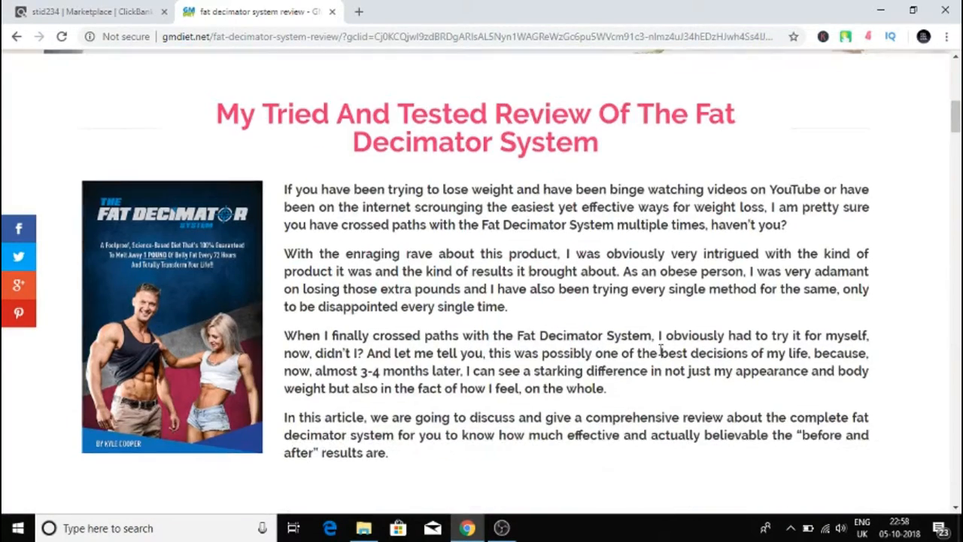
scroll("down", 3)
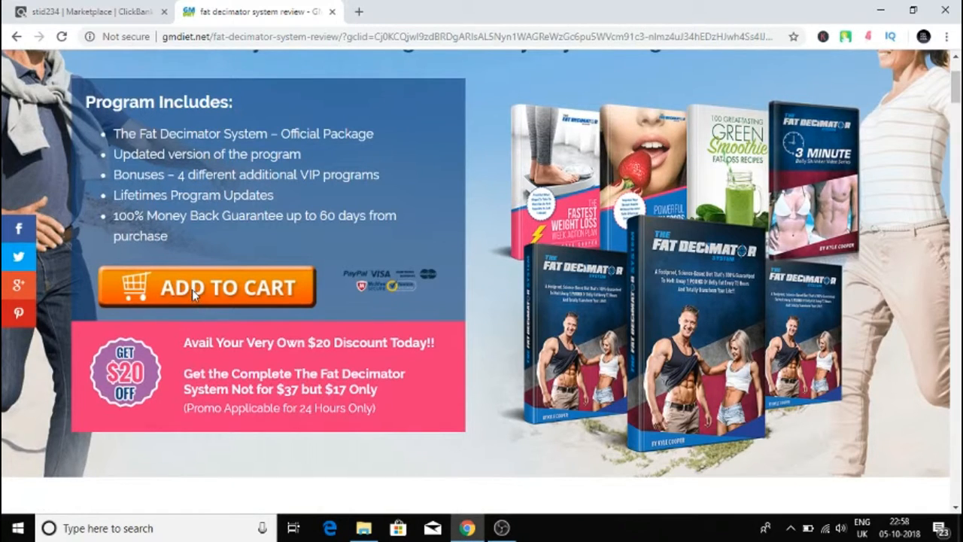
Step: Open the Fat Decimator ClickBank checkout with its $7 offer, then return to Google results
left_click(205, 288)
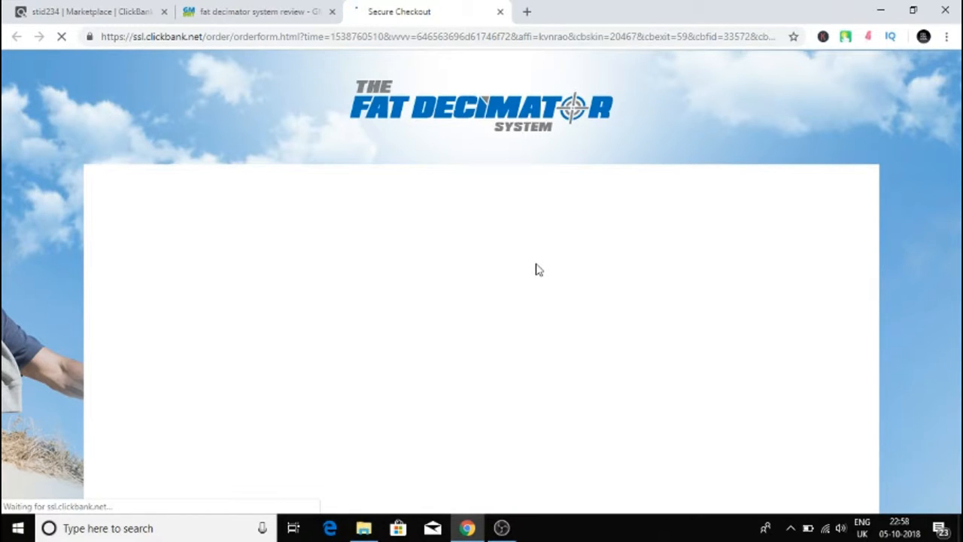
left_click(90, 11)
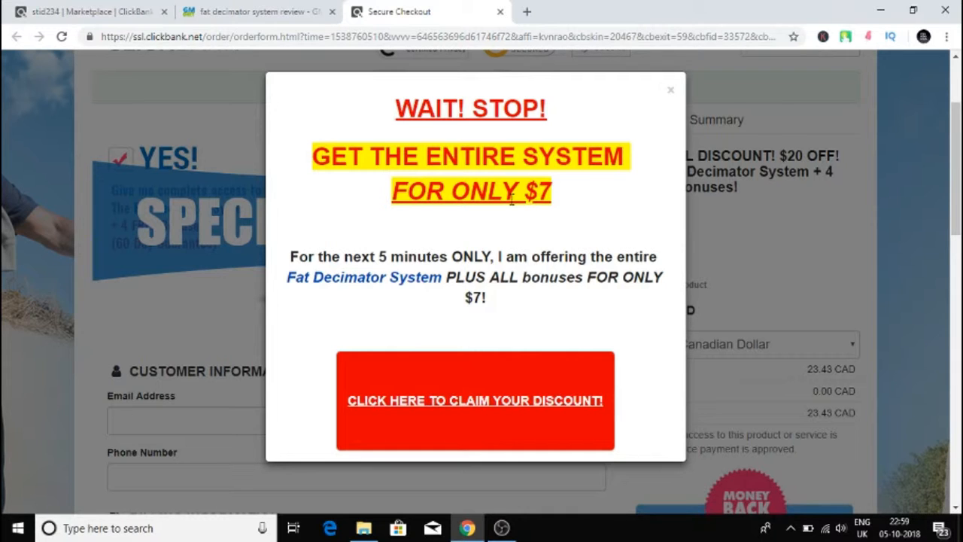
left_click(260, 11)
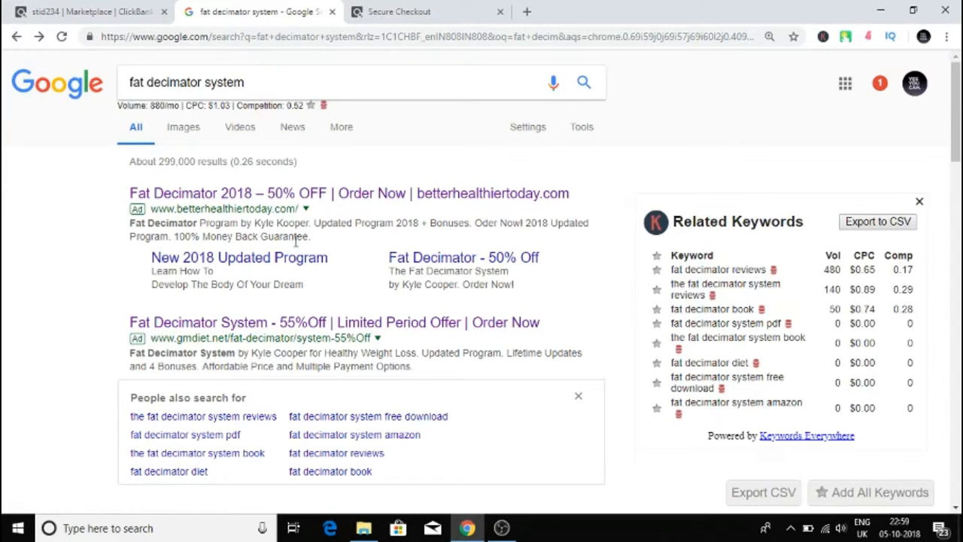
Step: Open the Fat Decimator review landing page and scroll through its review and discount offer
left_click(334, 322)
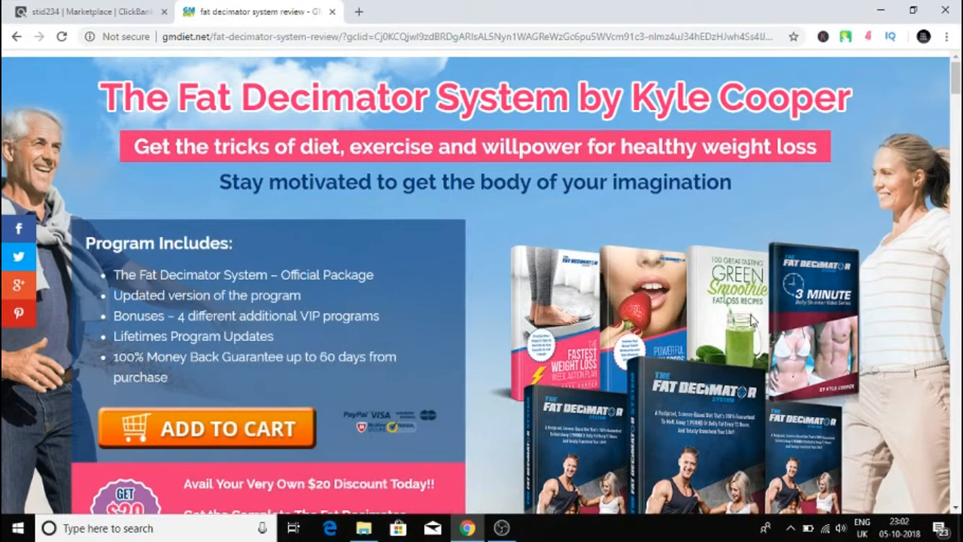
mouse_move(472, 285)
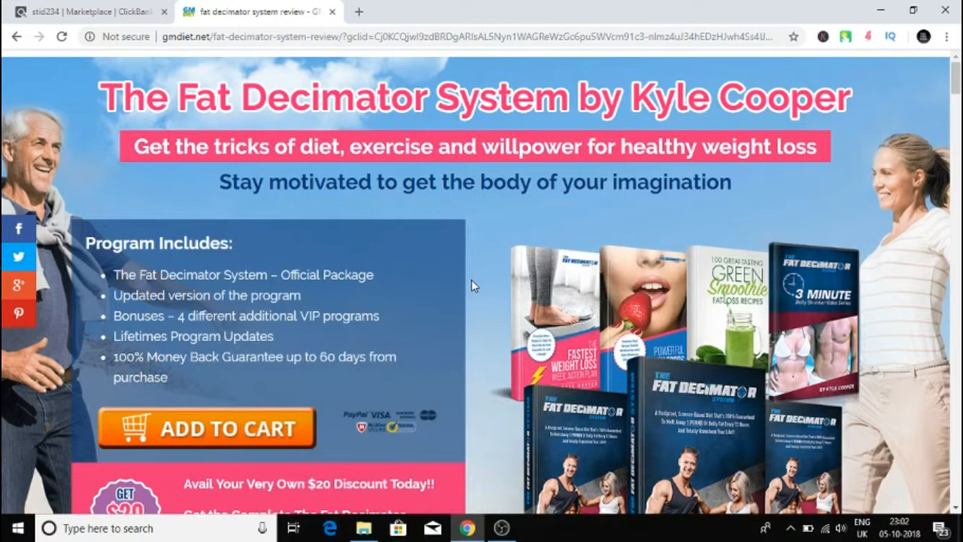
scroll("down", 3)
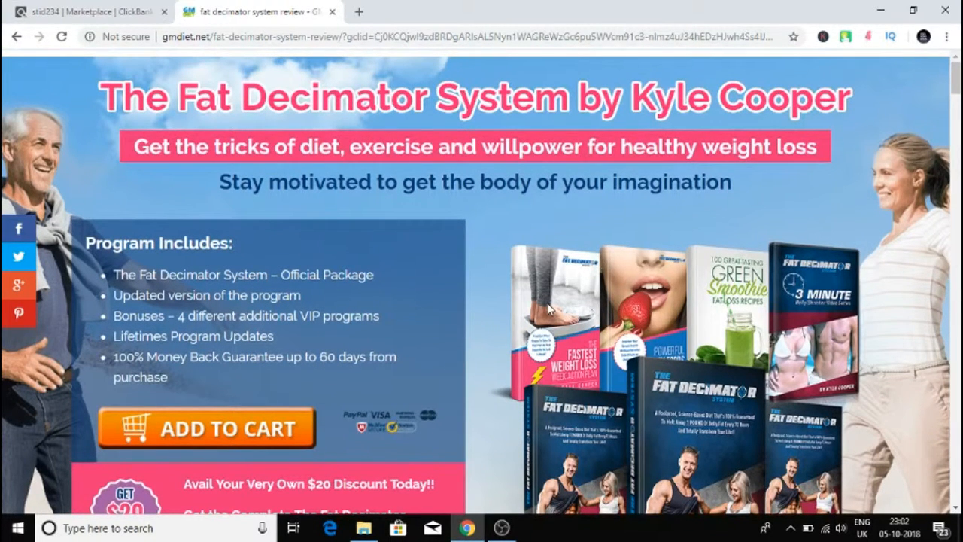
mouse_move(560, 352)
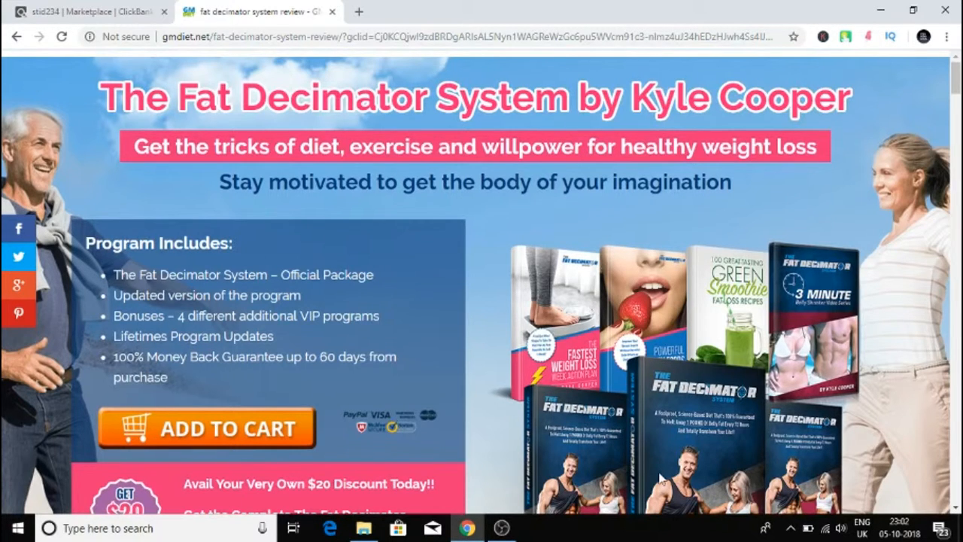
mouse_move(661, 476)
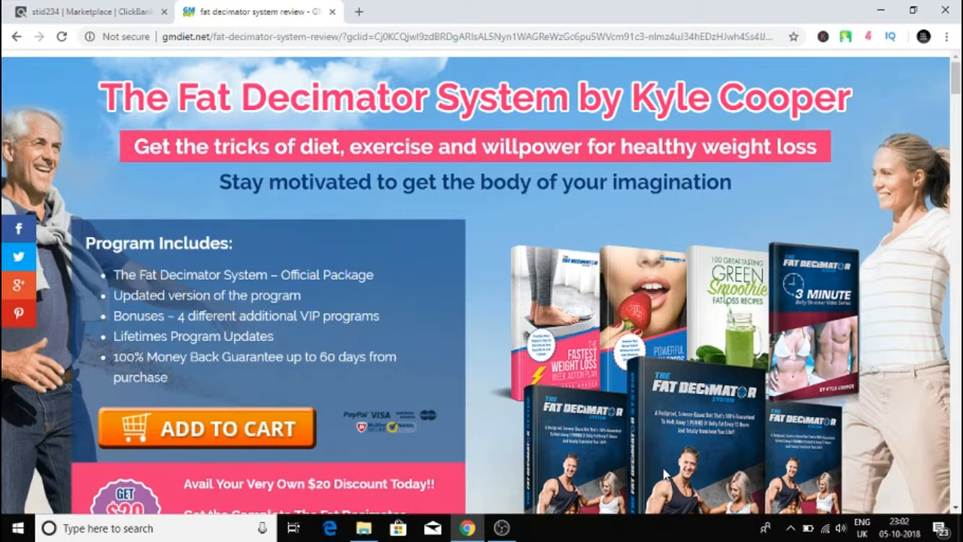
mouse_move(717, 499)
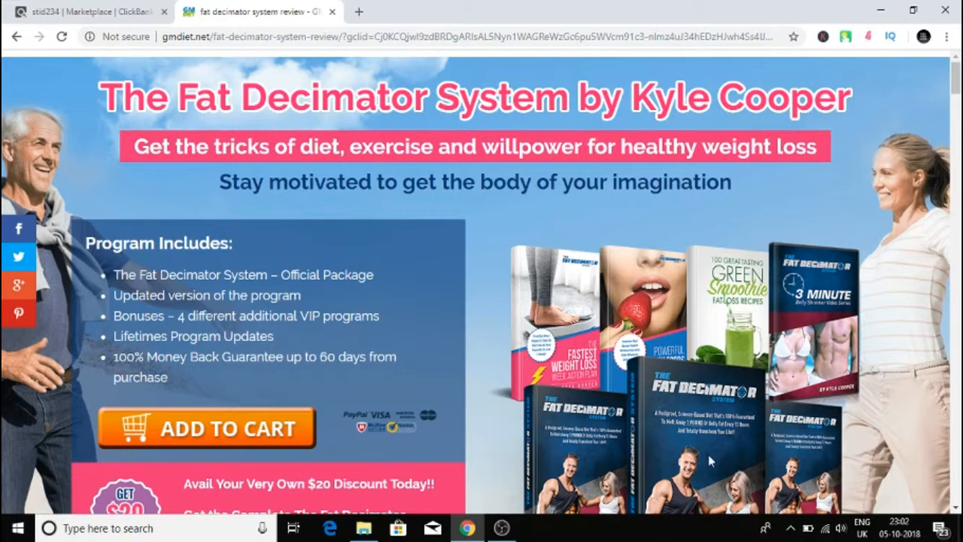
scroll("down", 3)
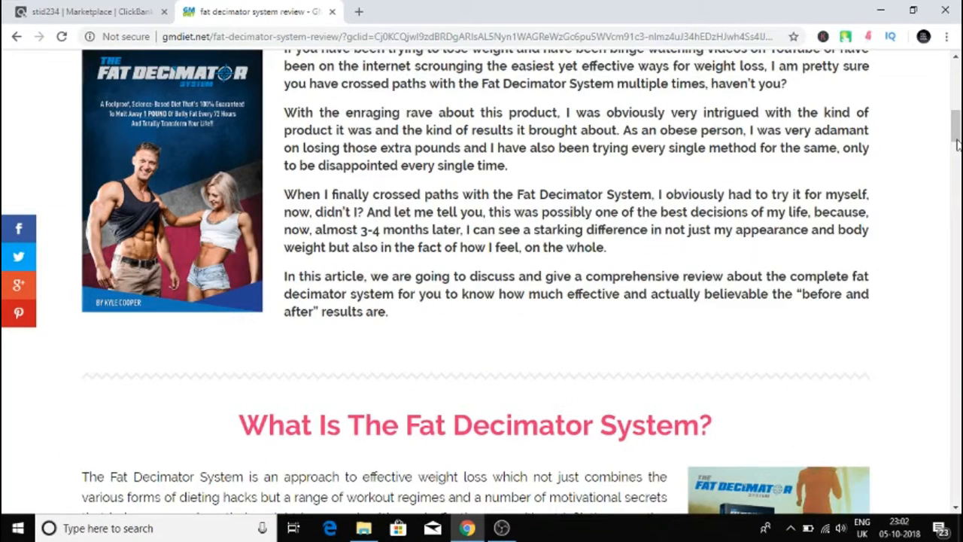
scroll("down", 3)
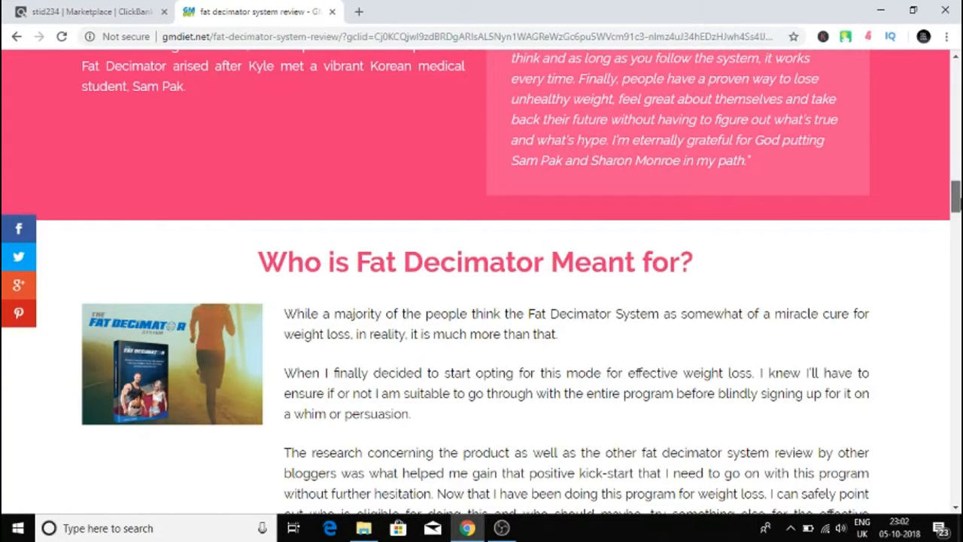
scroll("down", 3)
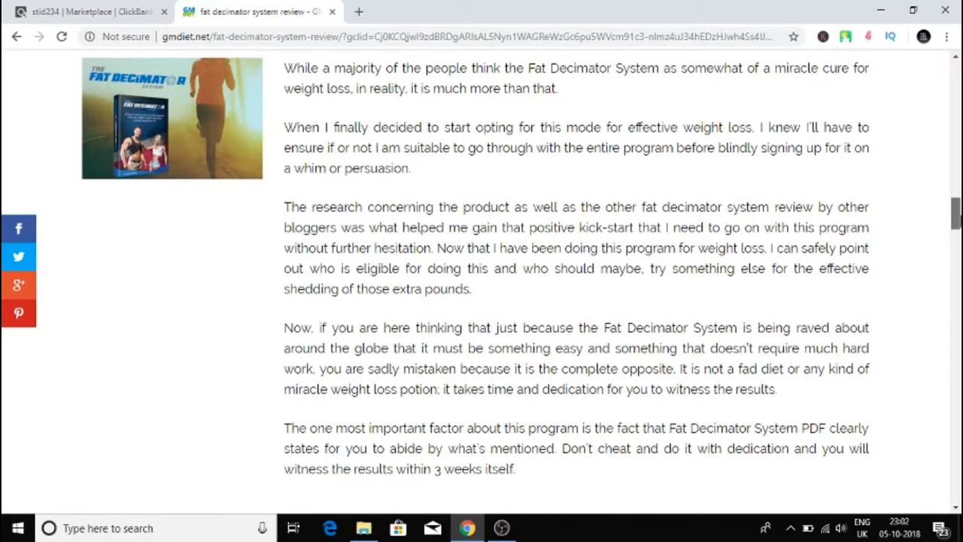
scroll("down", 3)
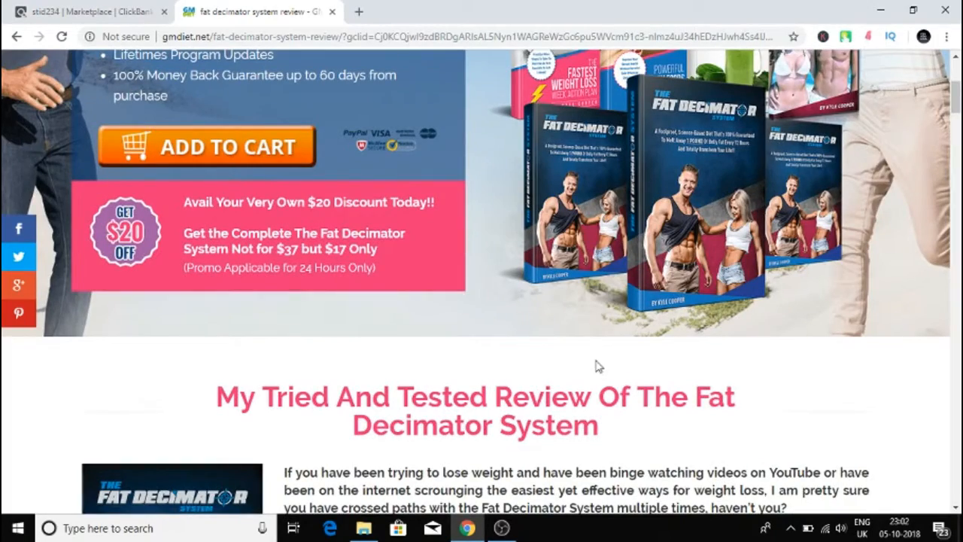
scroll("down", 3)
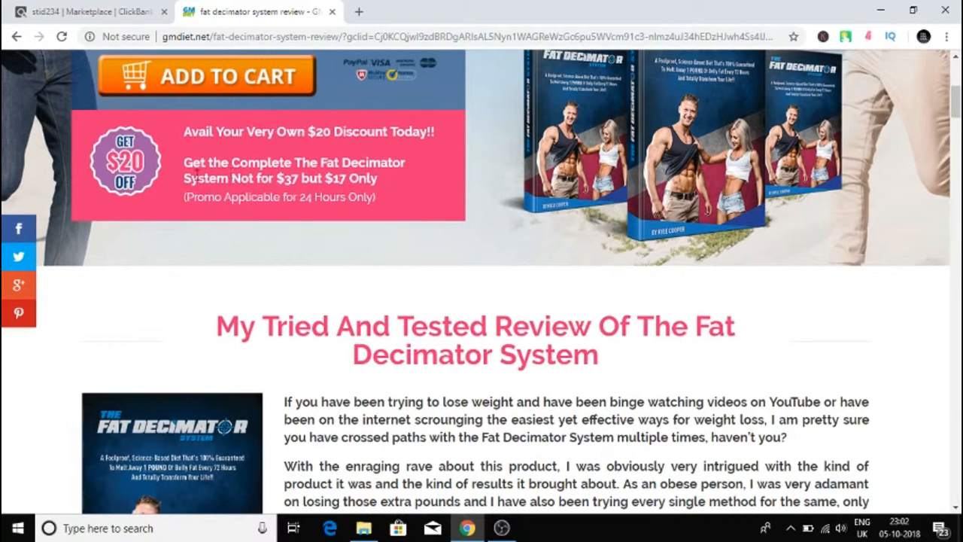
Step: Switch to the Marketplace tab and scroll past Organifi to Lean Belly Breakthrough
left_click(90, 11)
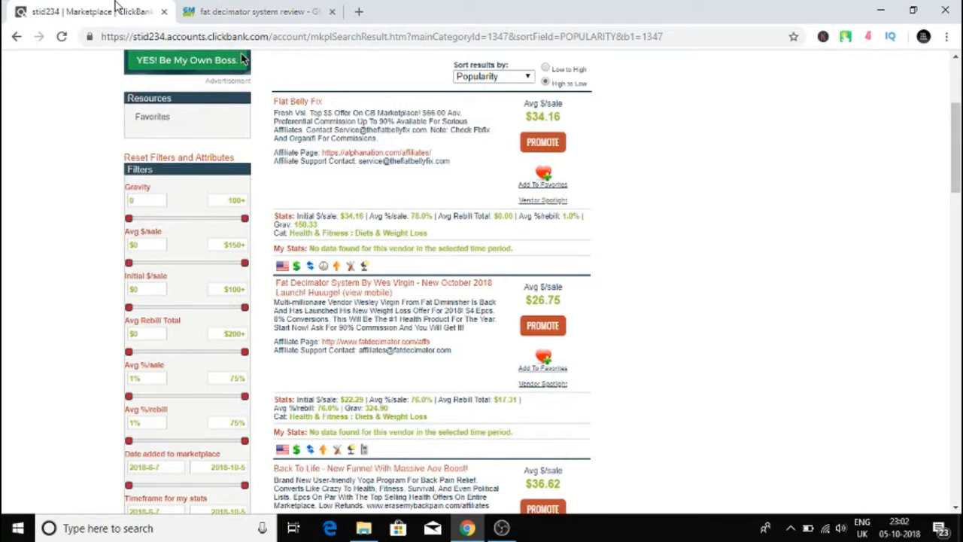
scroll("down", 3)
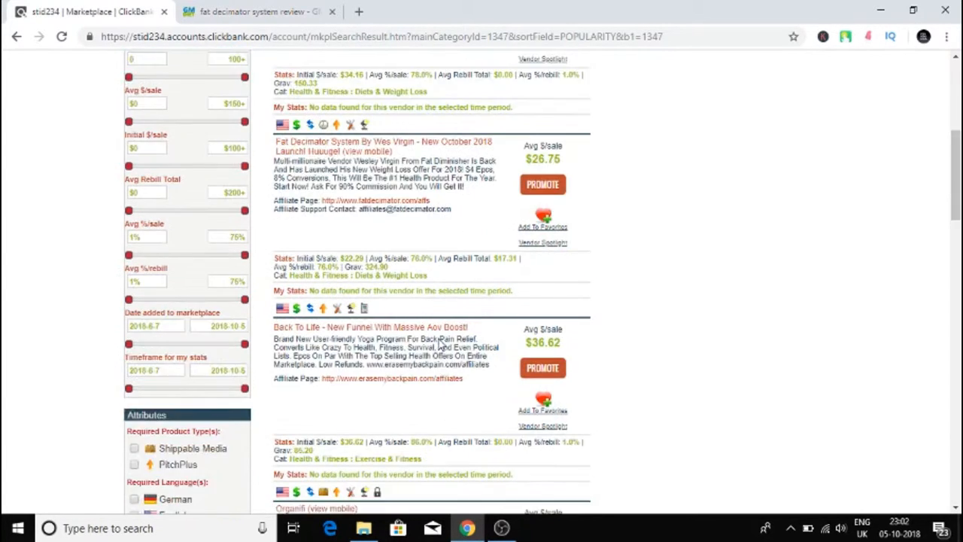
scroll("down", 3)
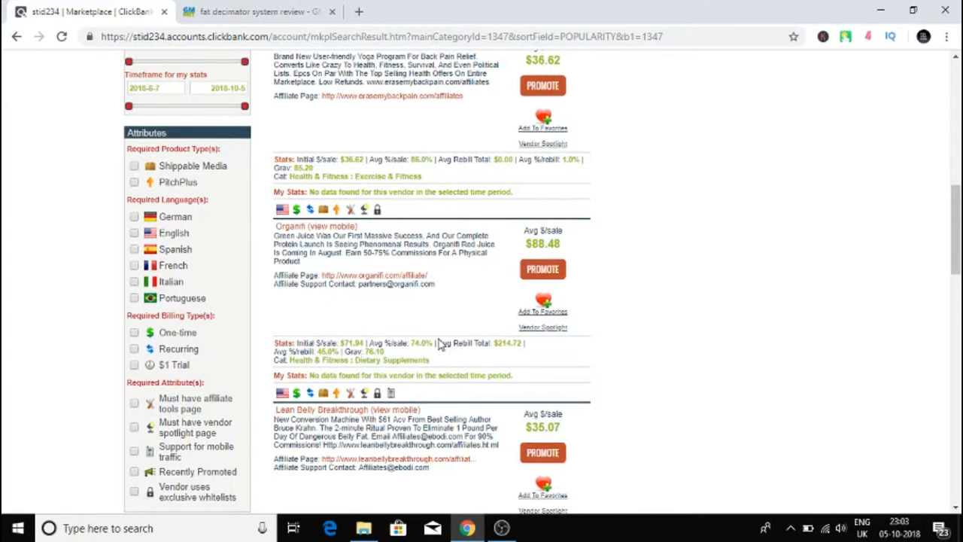
scroll("down", 3)
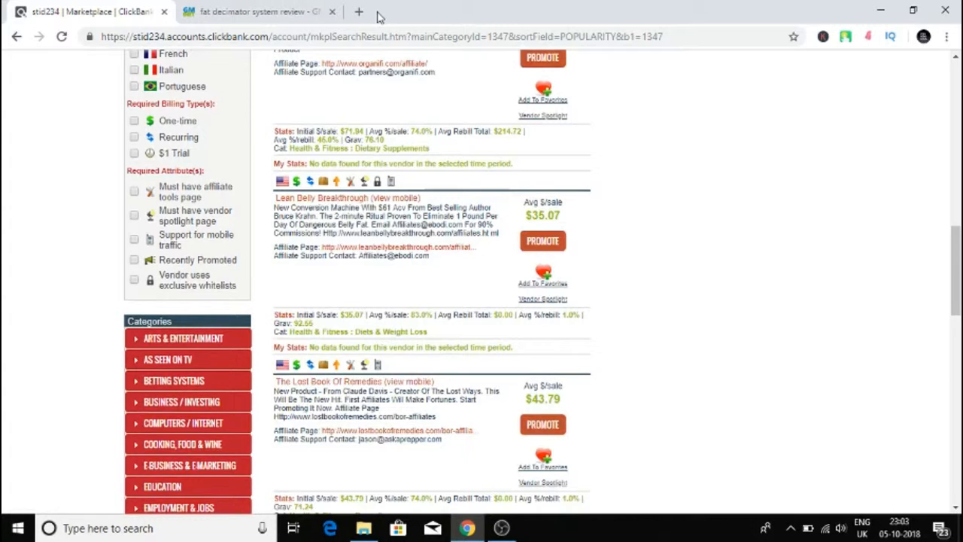
Step: Search Google for 'lean belly breakthrough' and scroll the results with ads
type("lean belly breakthrough")
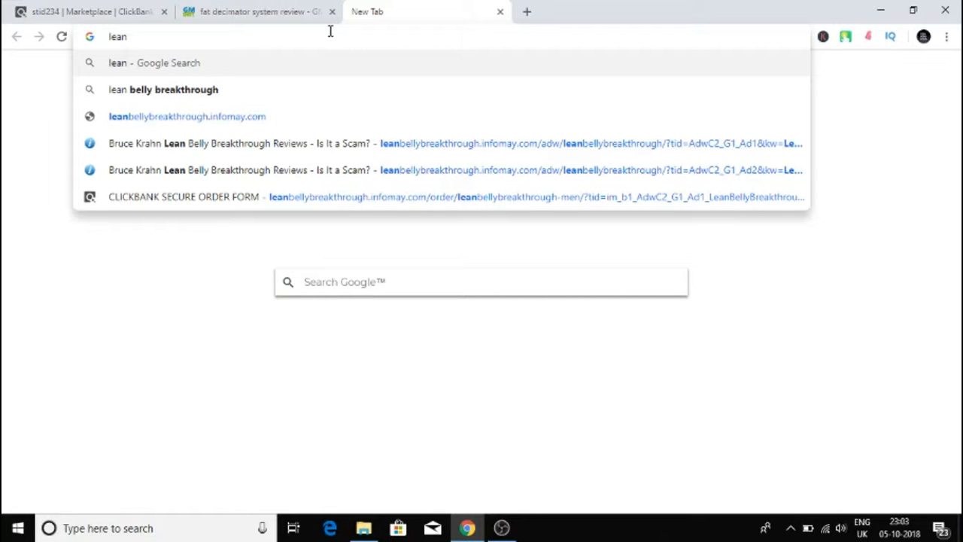
left_click(173, 89)
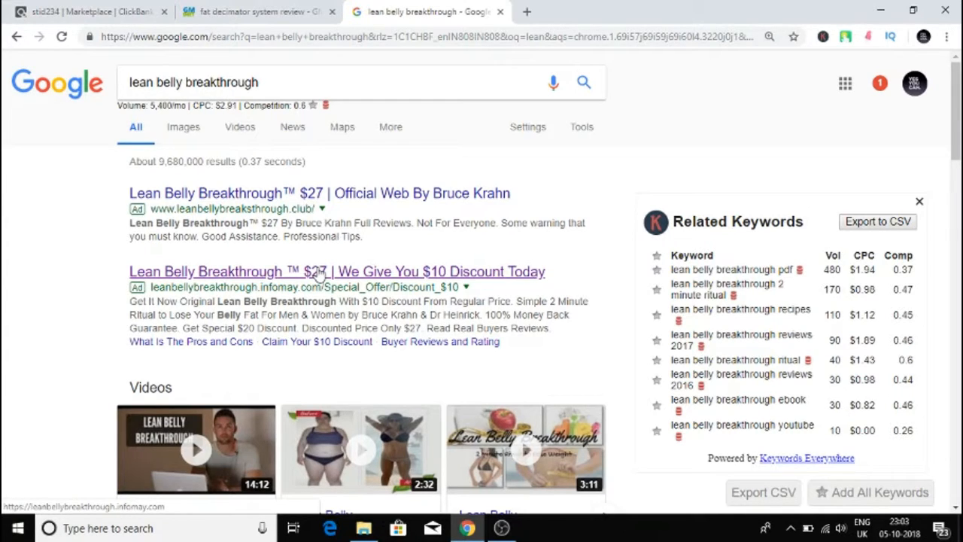
scroll("down", 3)
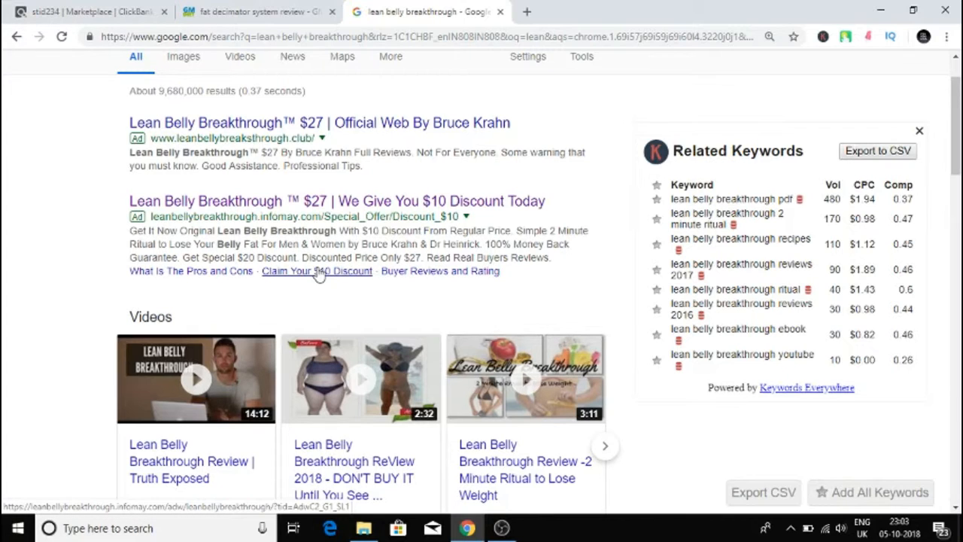
Step: Open the Lean Belly Breakthrough $10-discount ad and scroll its program description
left_click(317, 271)
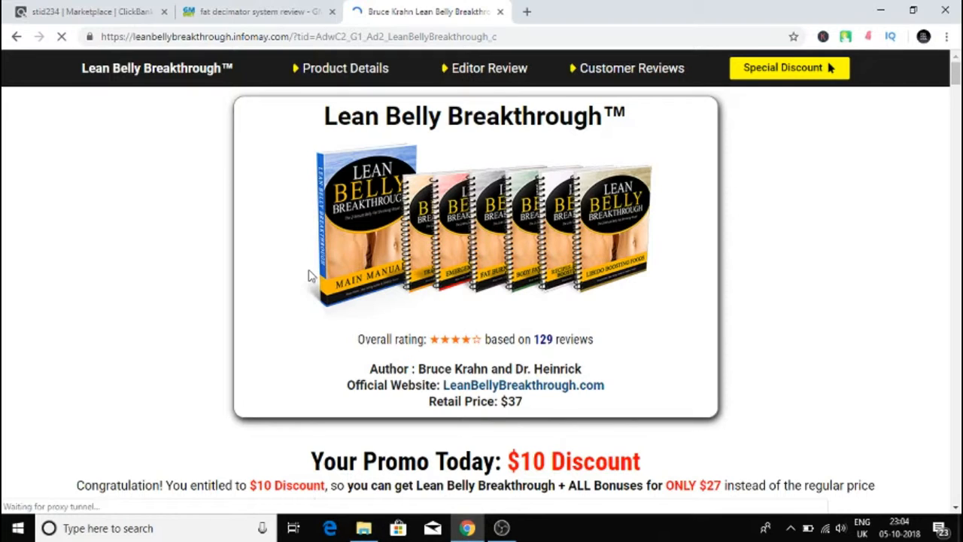
scroll("down", 3)
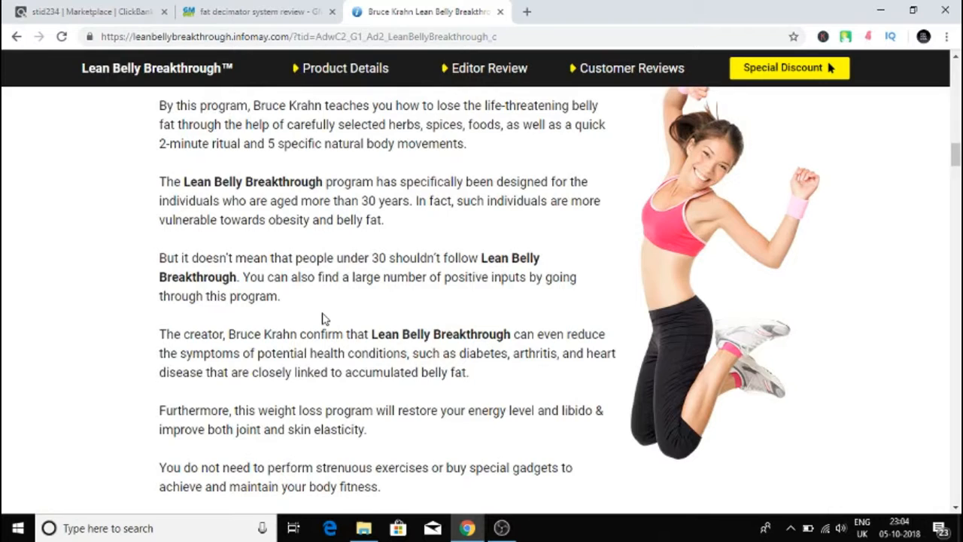
Step: Open the Lean Belly Breakthrough For Men order form showing $27.00 USD
left_click(789, 68)
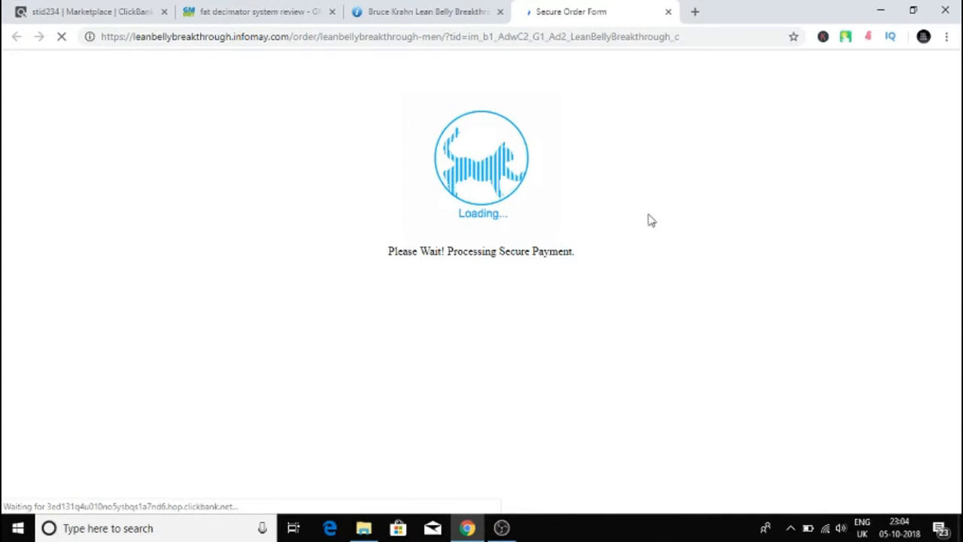
mouse_move(422, 200)
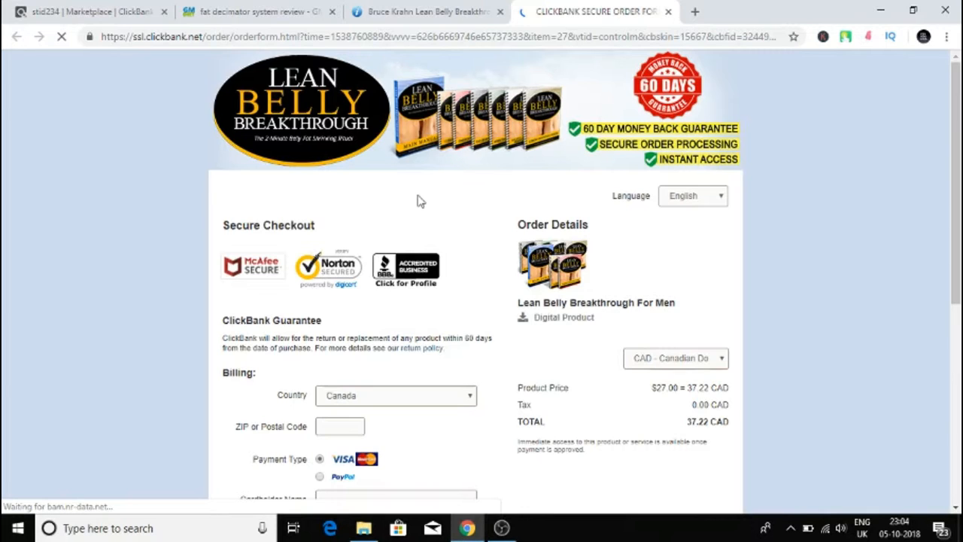
scroll("down", 3)
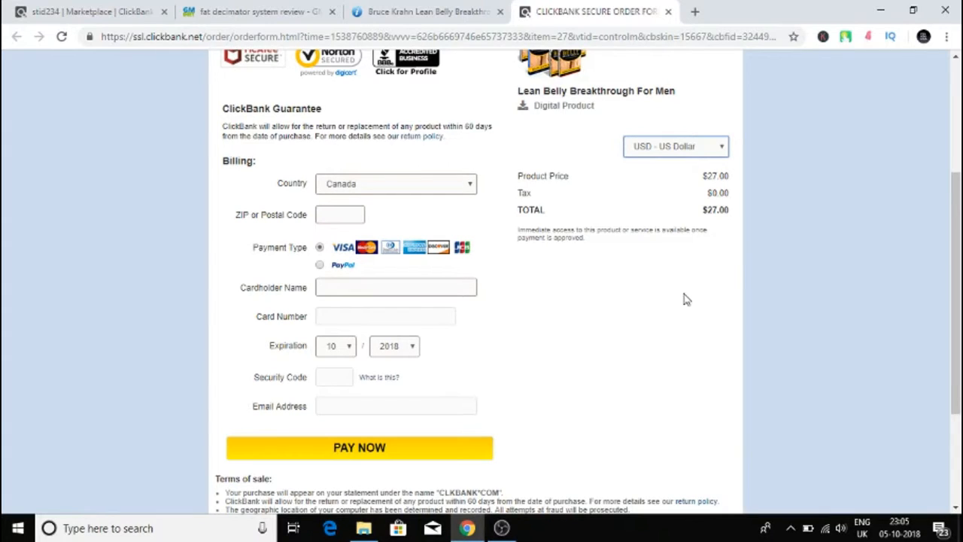
mouse_move(744, 270)
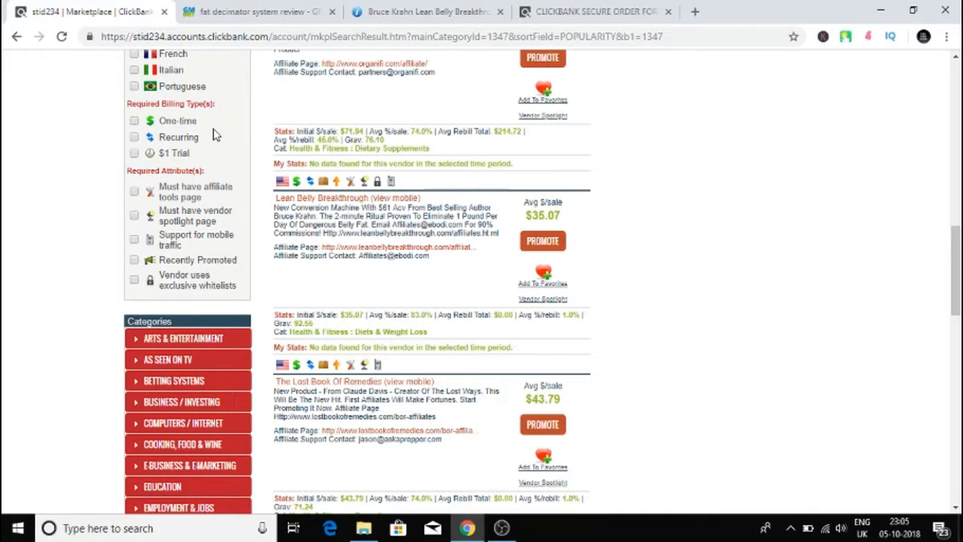
mouse_move(213, 121)
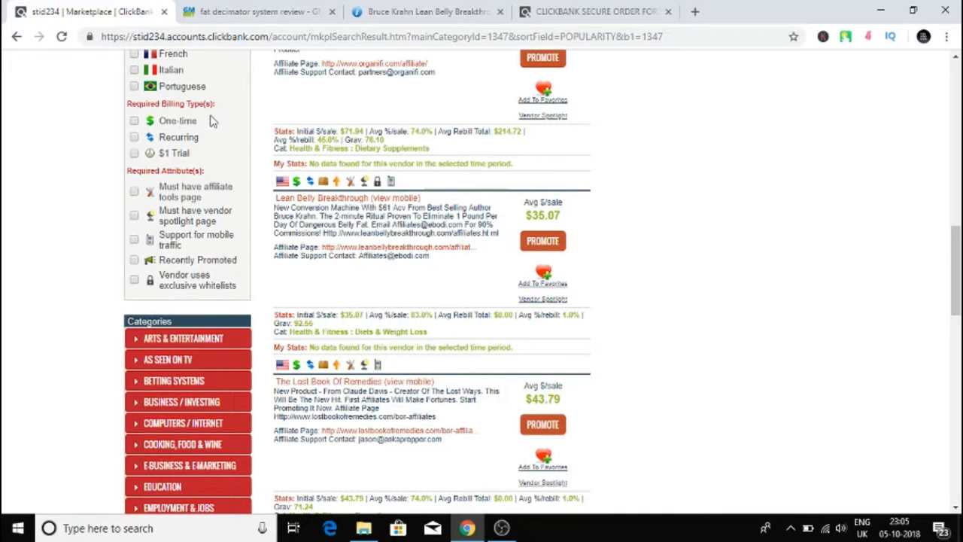
Step: Review the Lean Belly order form, open the ClickBank dashboard, then return to the landing page
left_click(587, 11)
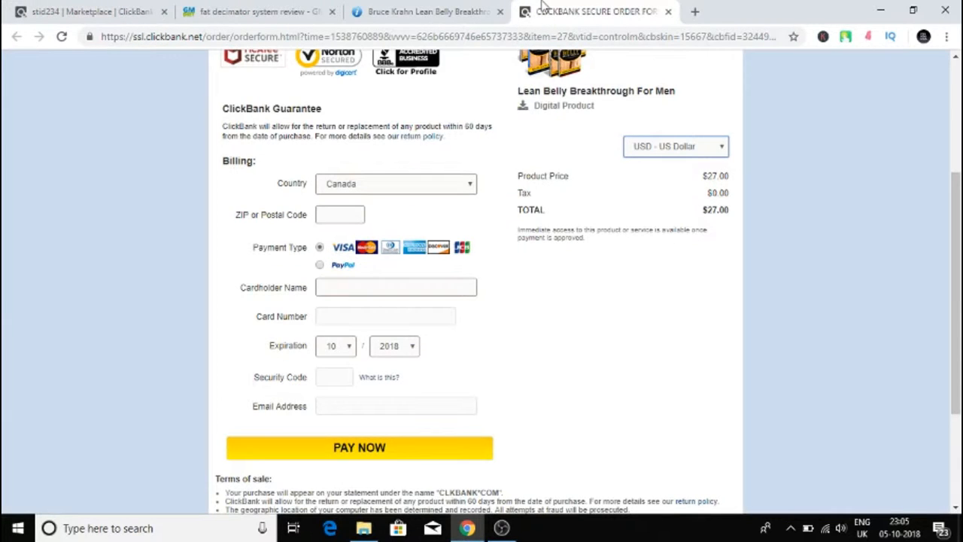
scroll("up", 3)
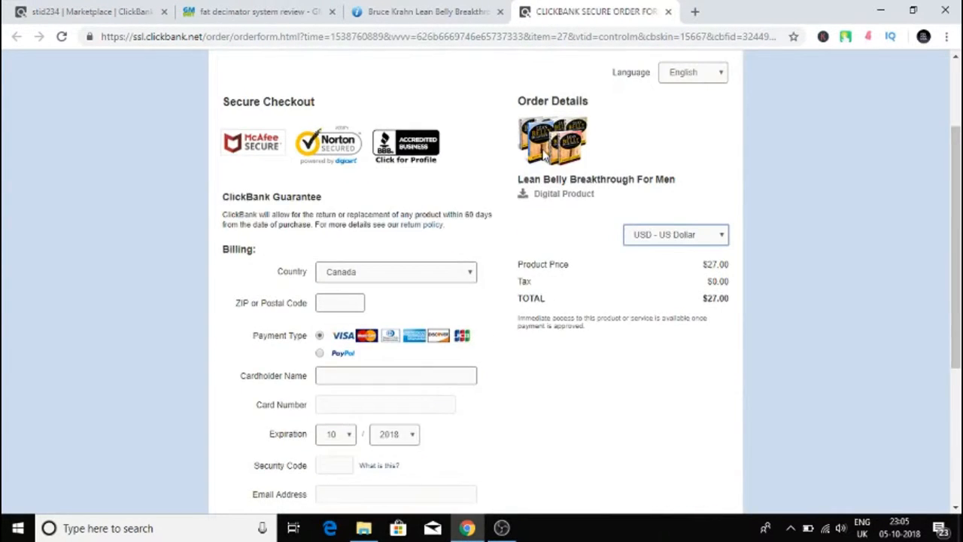
scroll("down", 3)
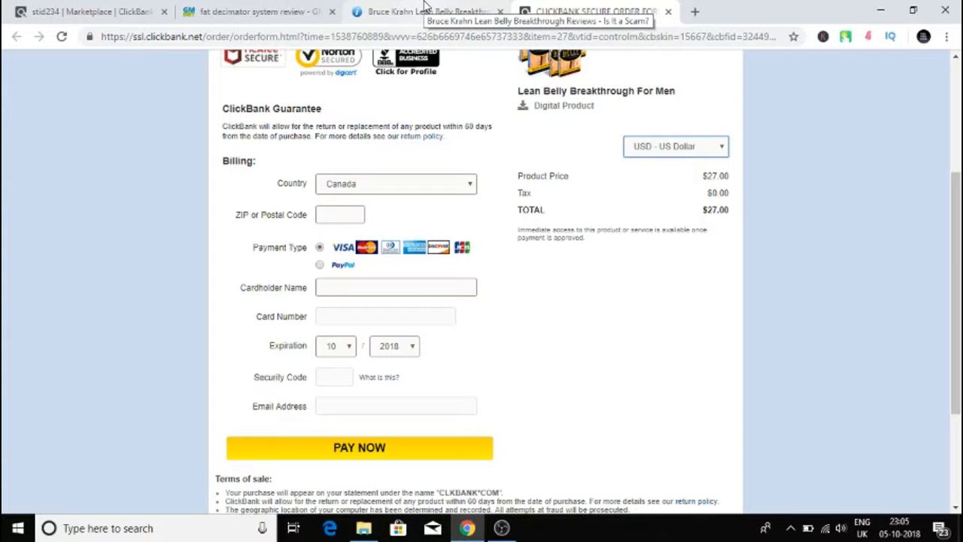
left_click(91, 11)
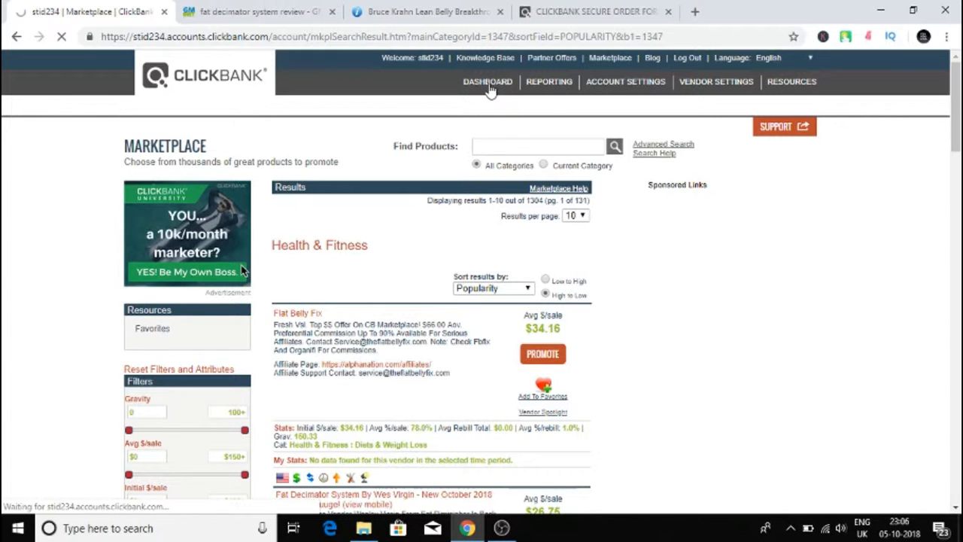
left_click(487, 81)
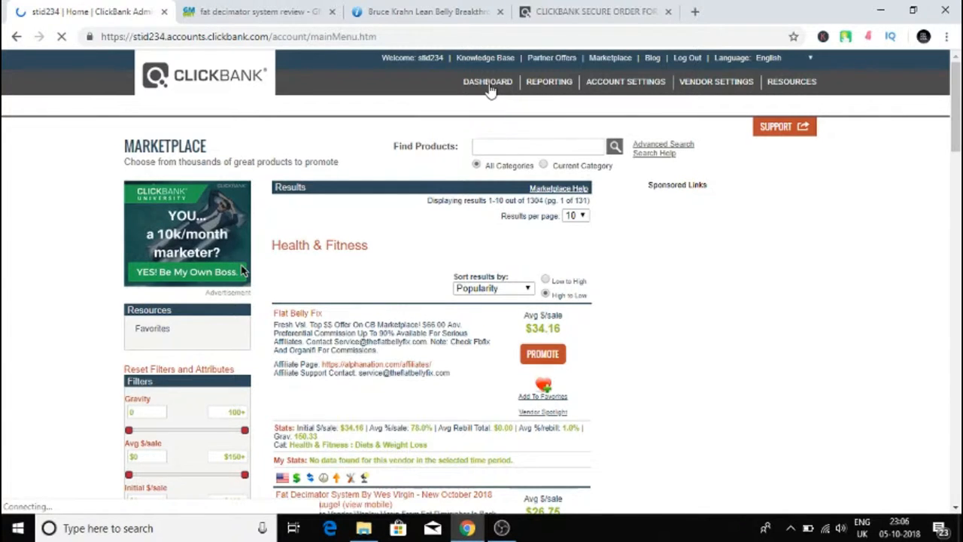
left_click(421, 11)
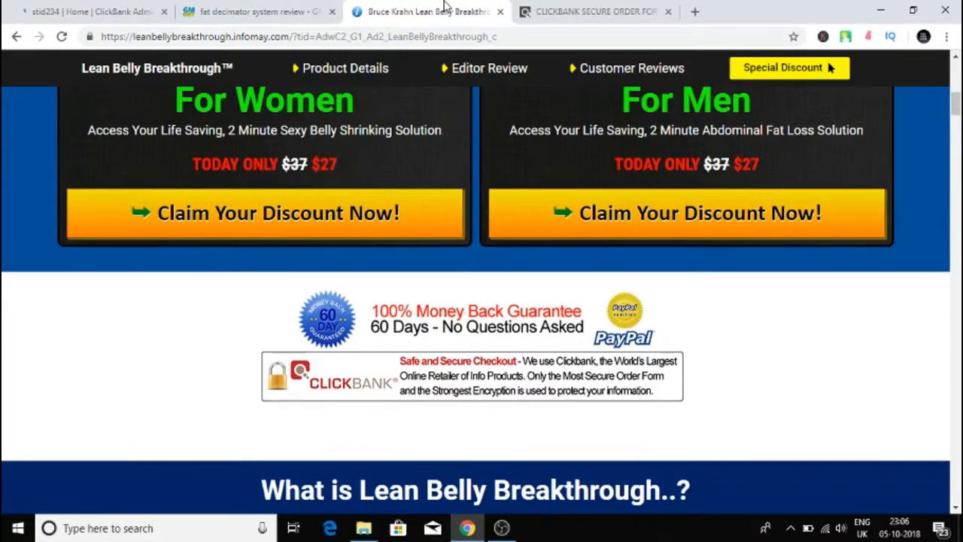